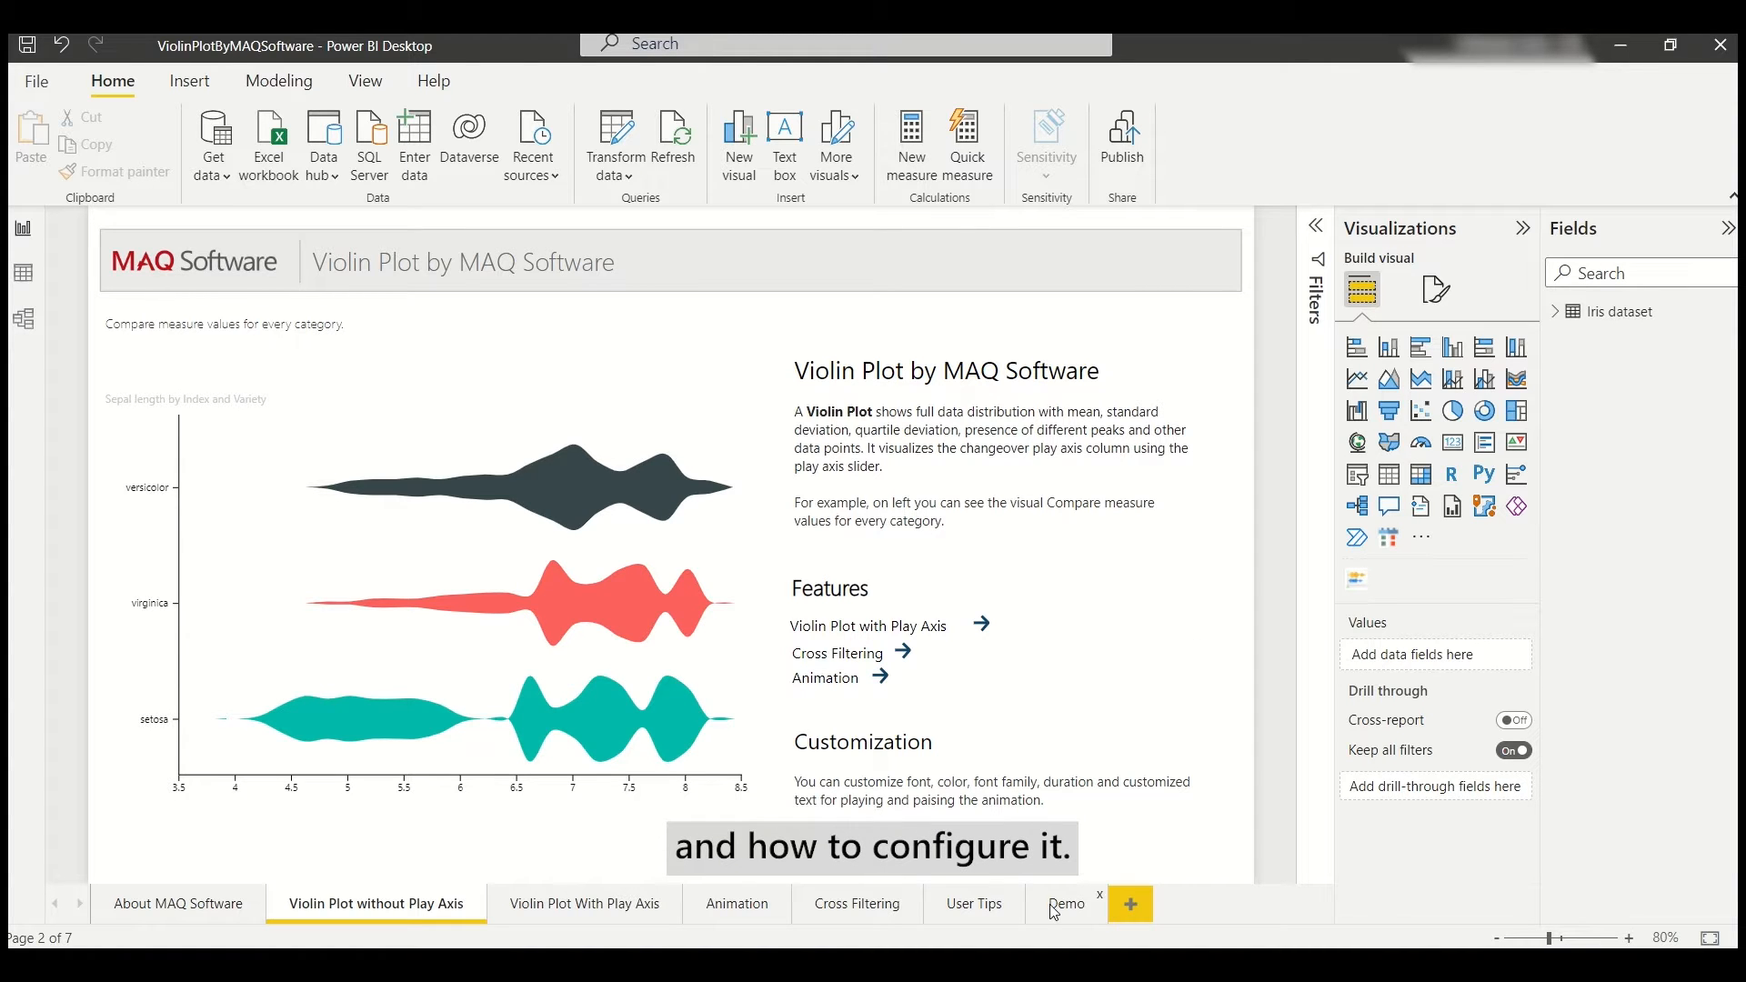
Step: Switch to the blank Demo report page
{"action": "left_click", "coordinate": [1061, 905]}
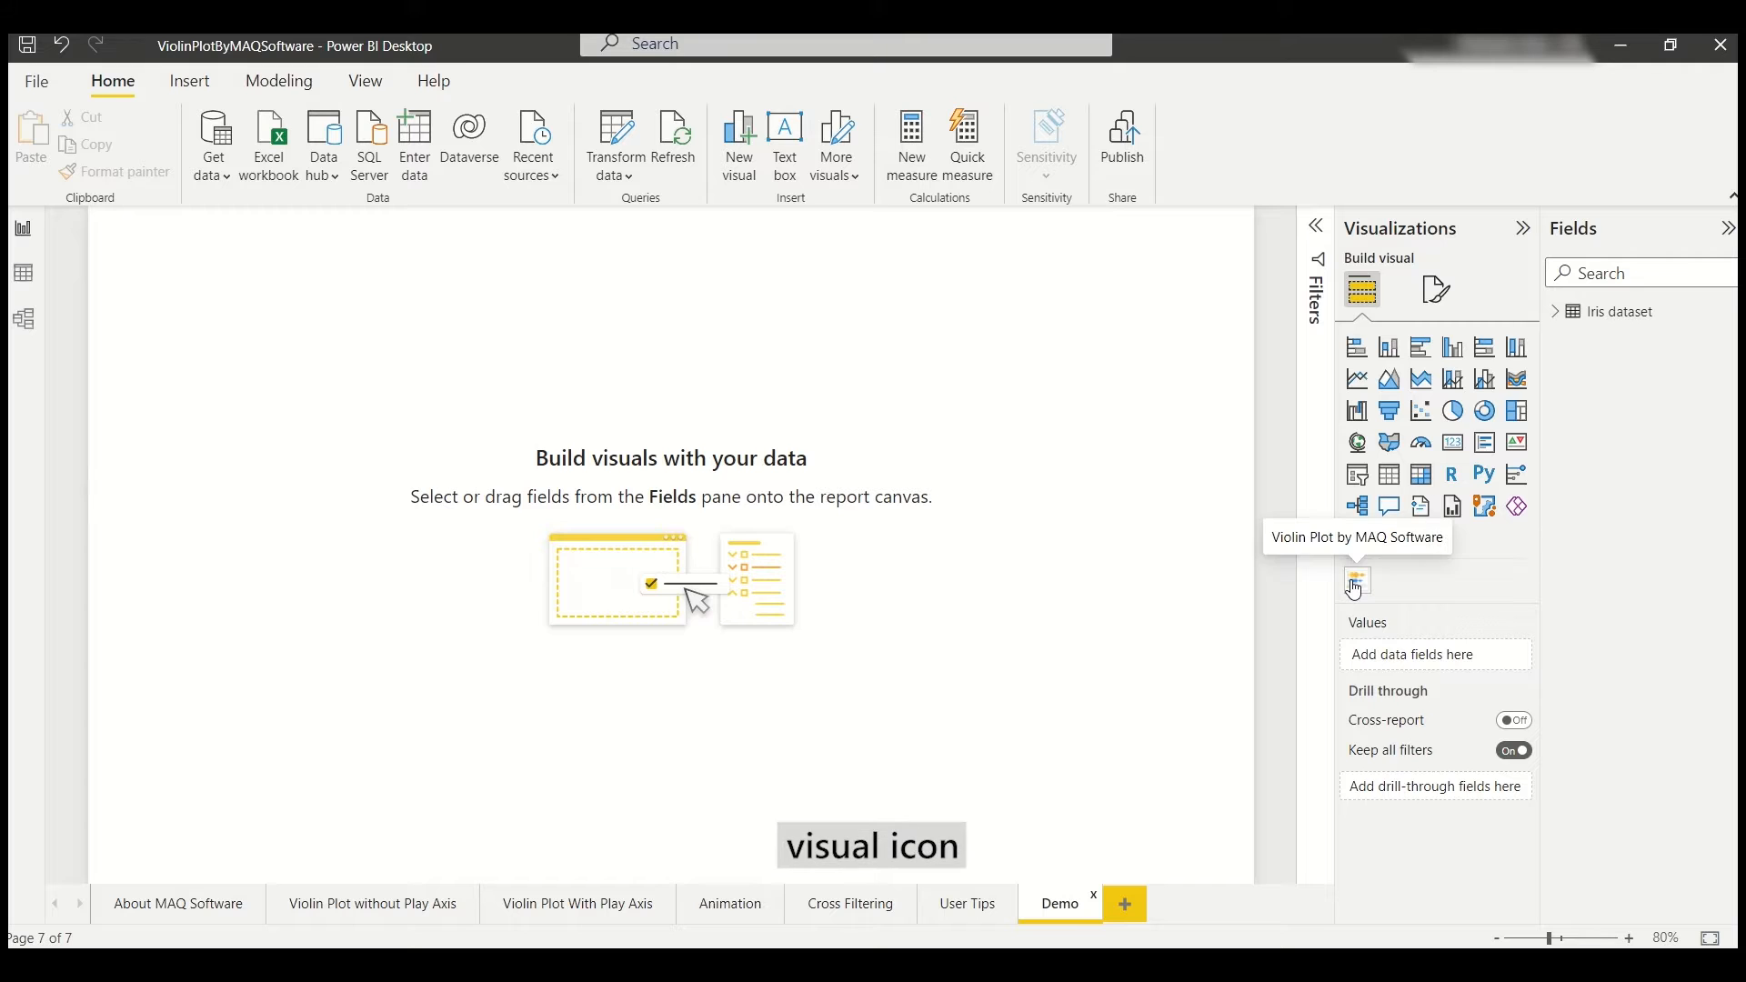
Step: Add a Violin Plot by MAQ Software visual and enlarge it, with Index, Sepal length, Variety and Year as its fields
{"action": "left_click", "coordinate": [1357, 580]}
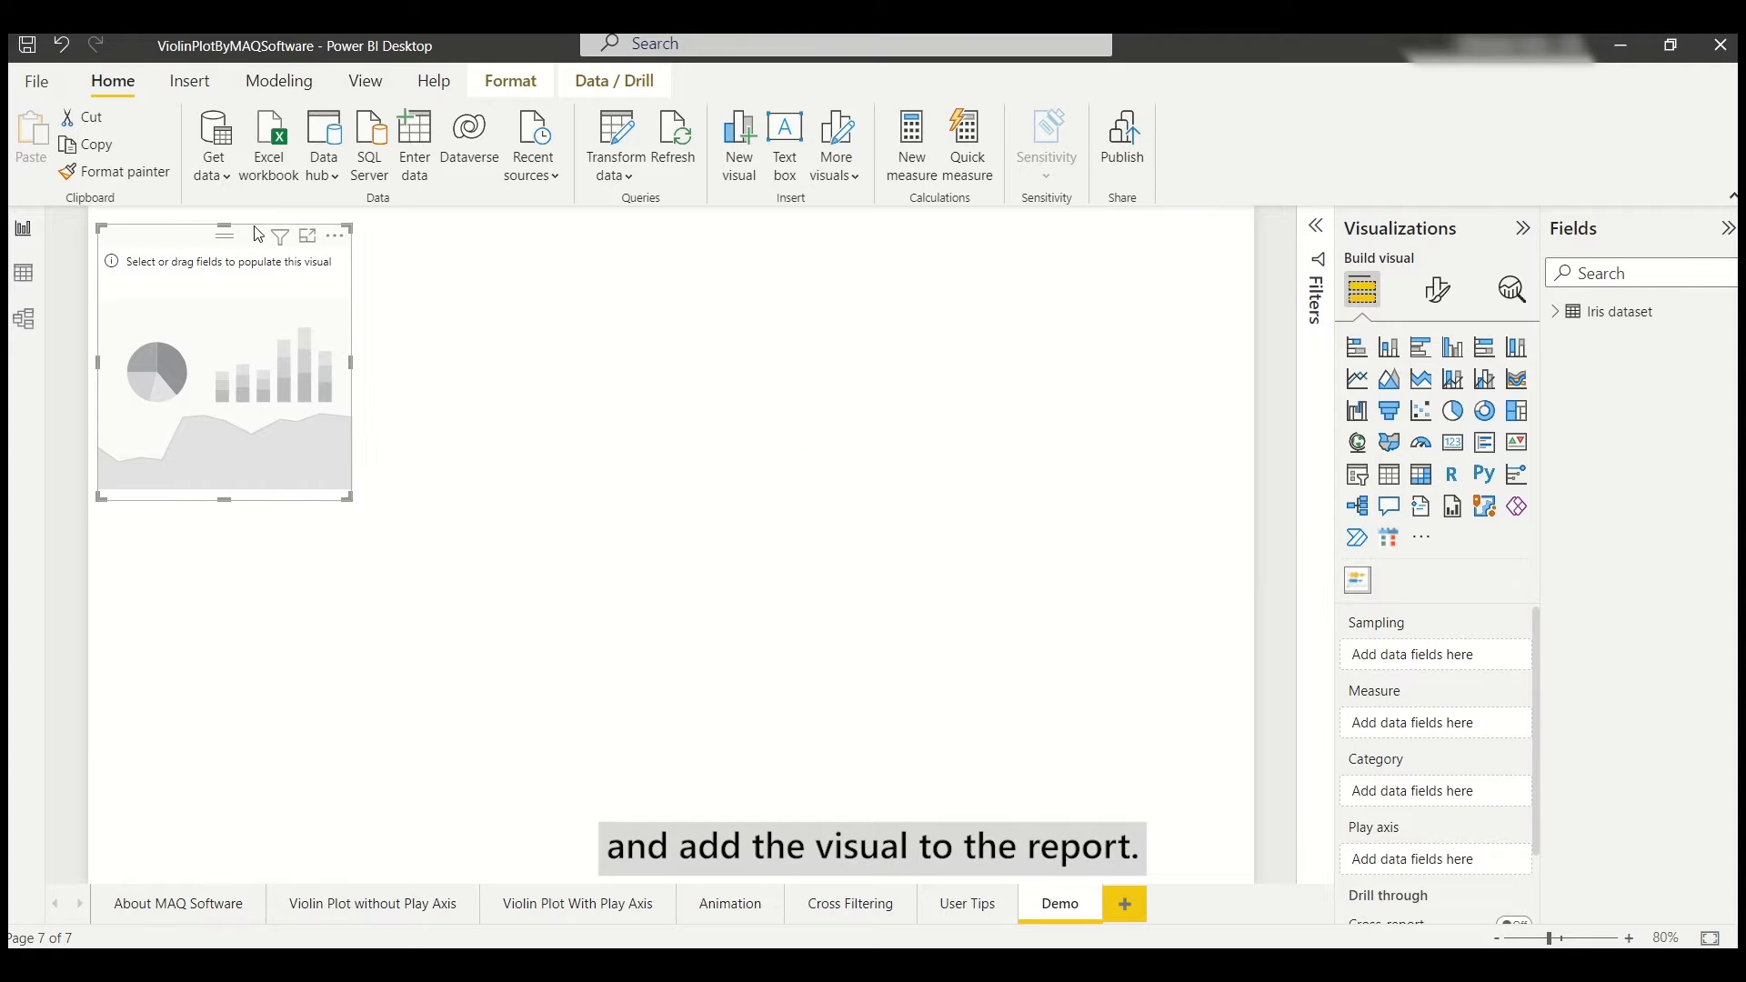
{"action": "left_click_drag", "start_coordinate": [222, 362], "coordinate": [315, 425]}
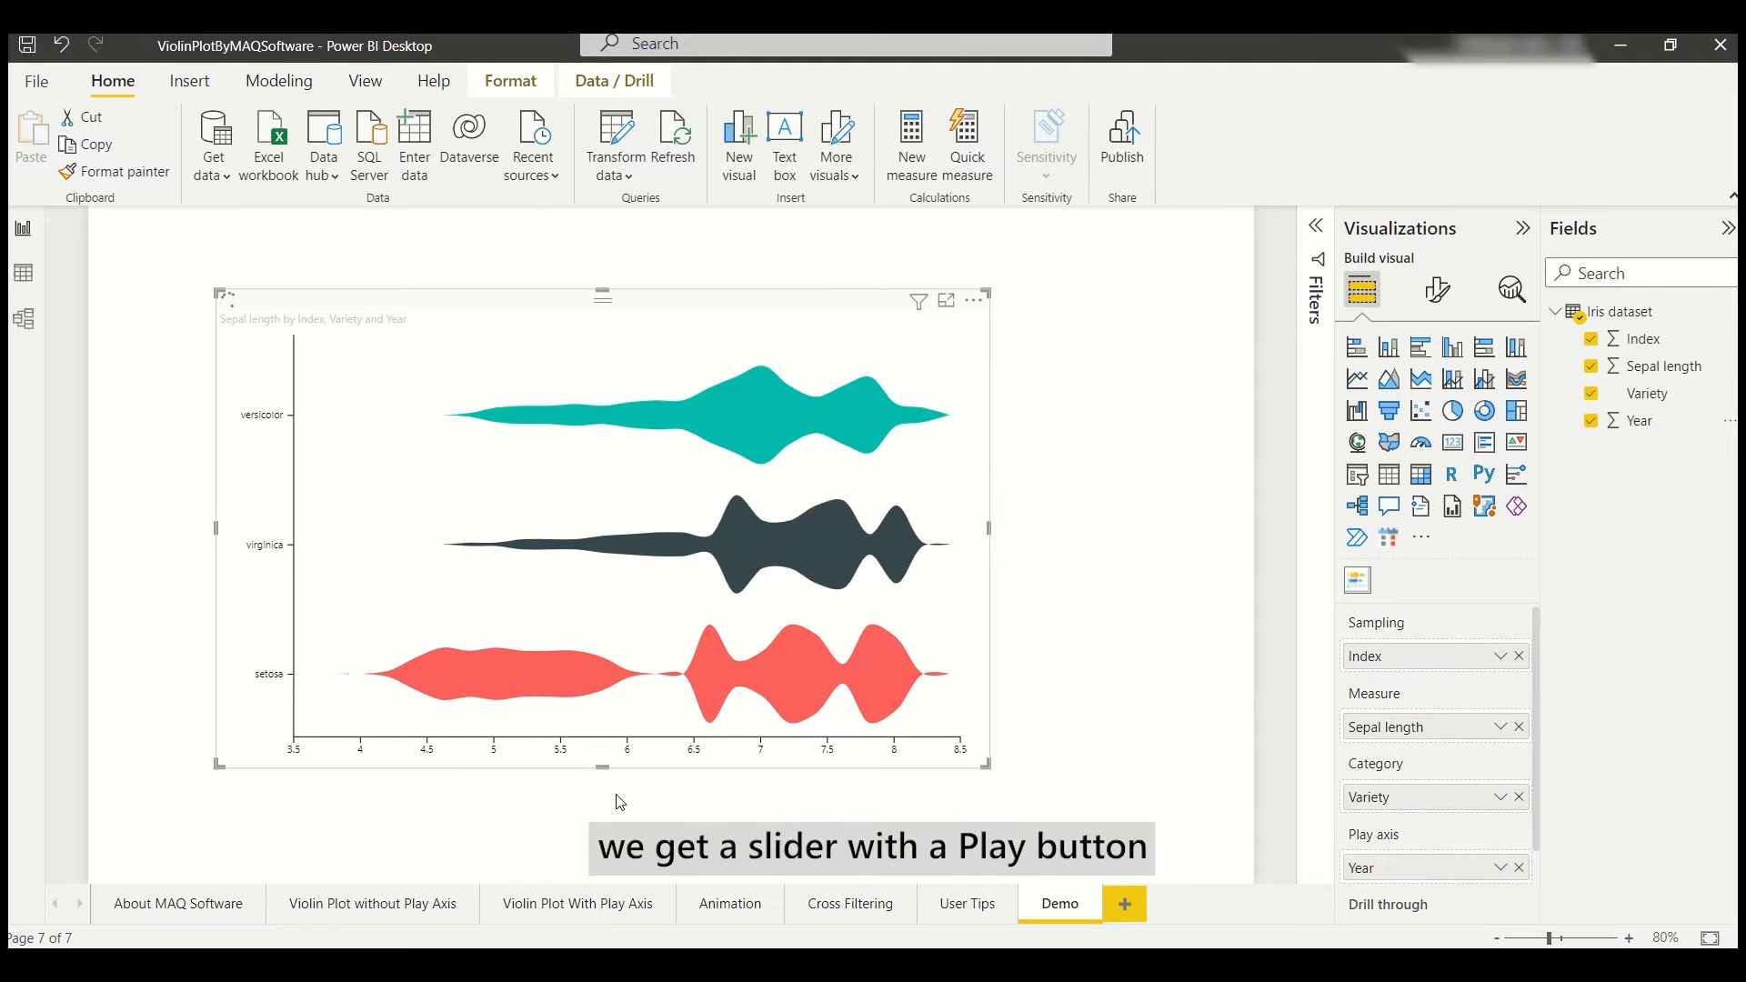
Step: Run the Year play-axis animation through to 2026 so all years overlay
{"action": "left_click", "coordinate": [307, 744]}
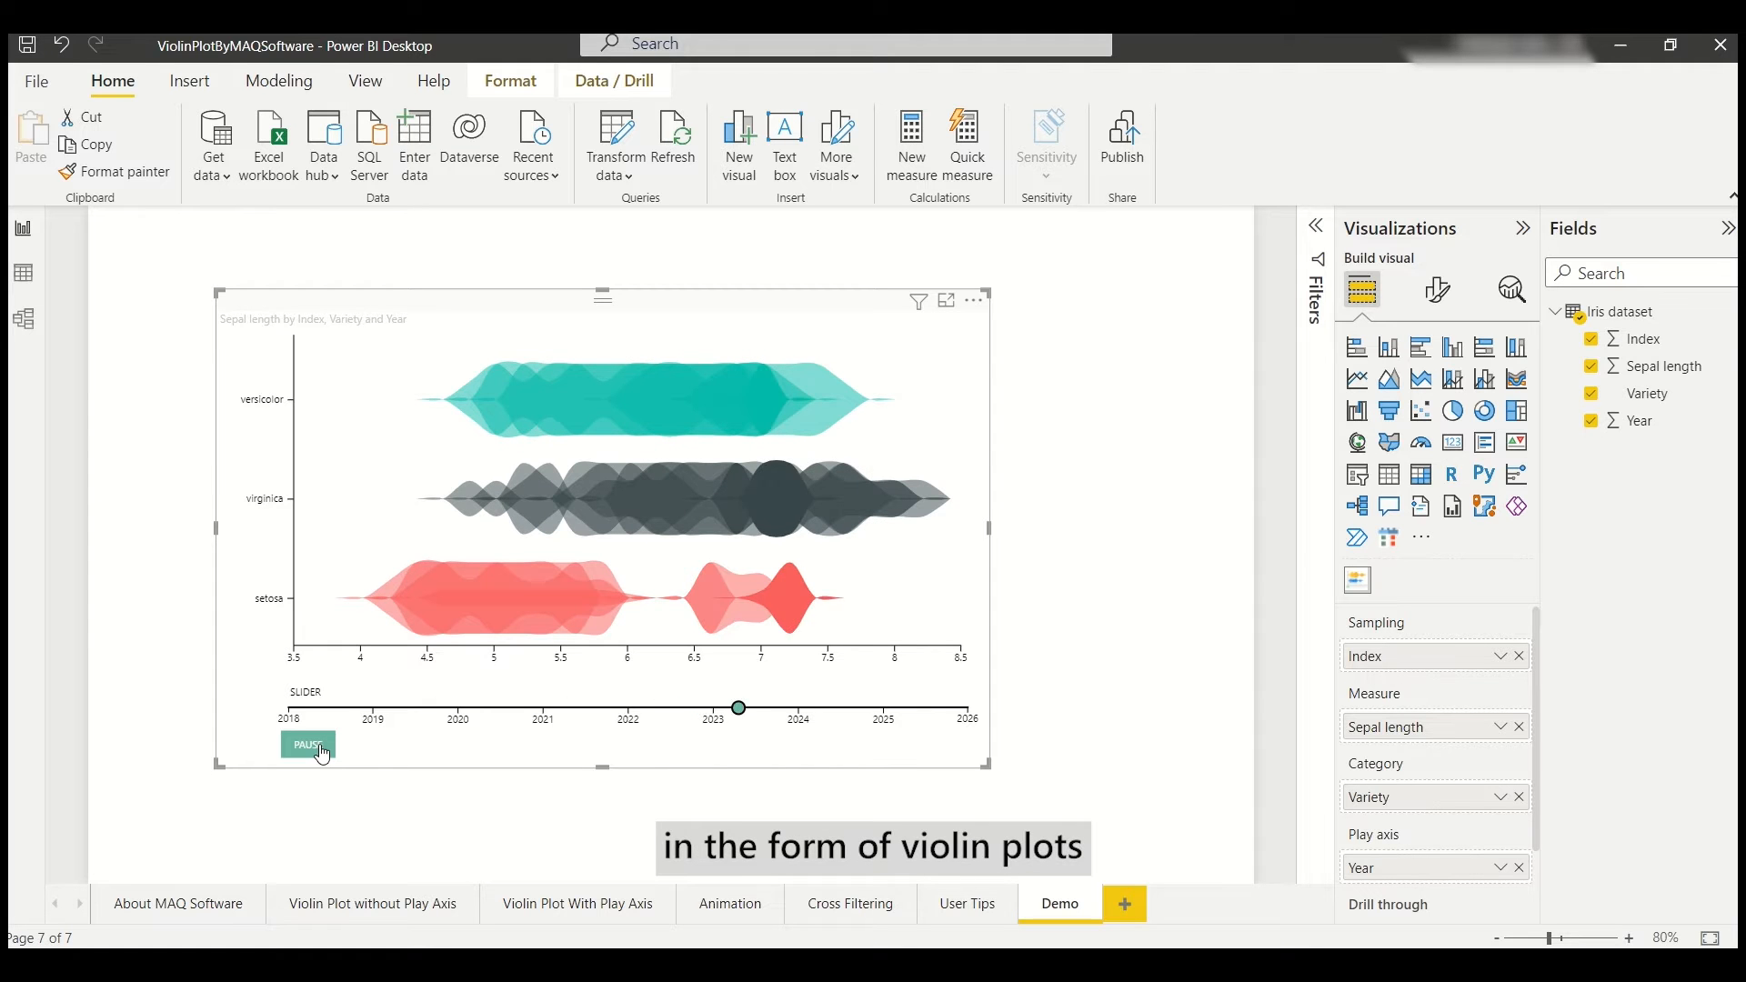
{"action": "left_click", "coordinate": [307, 746]}
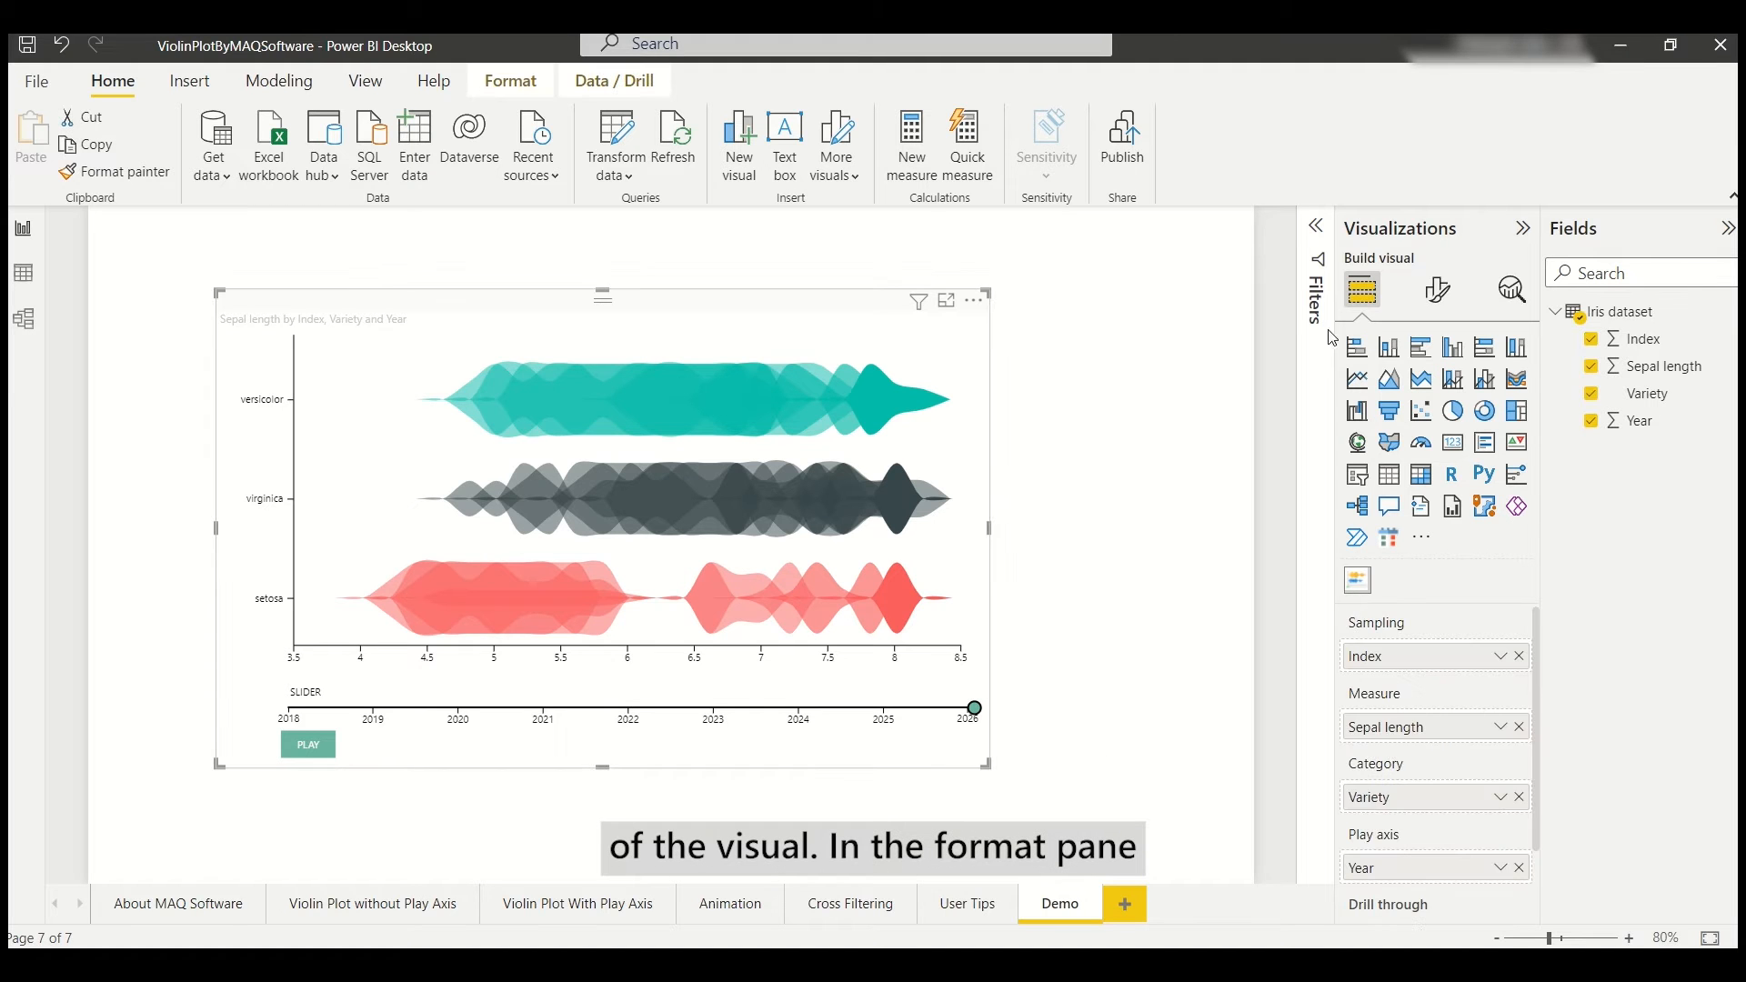
Step: Recolour the violins orange, yellow and purple and give the x-axis a teal width-3 line, thousands format, Calibri 13 and no ticks
{"action": "left_click", "coordinate": [1437, 291]}
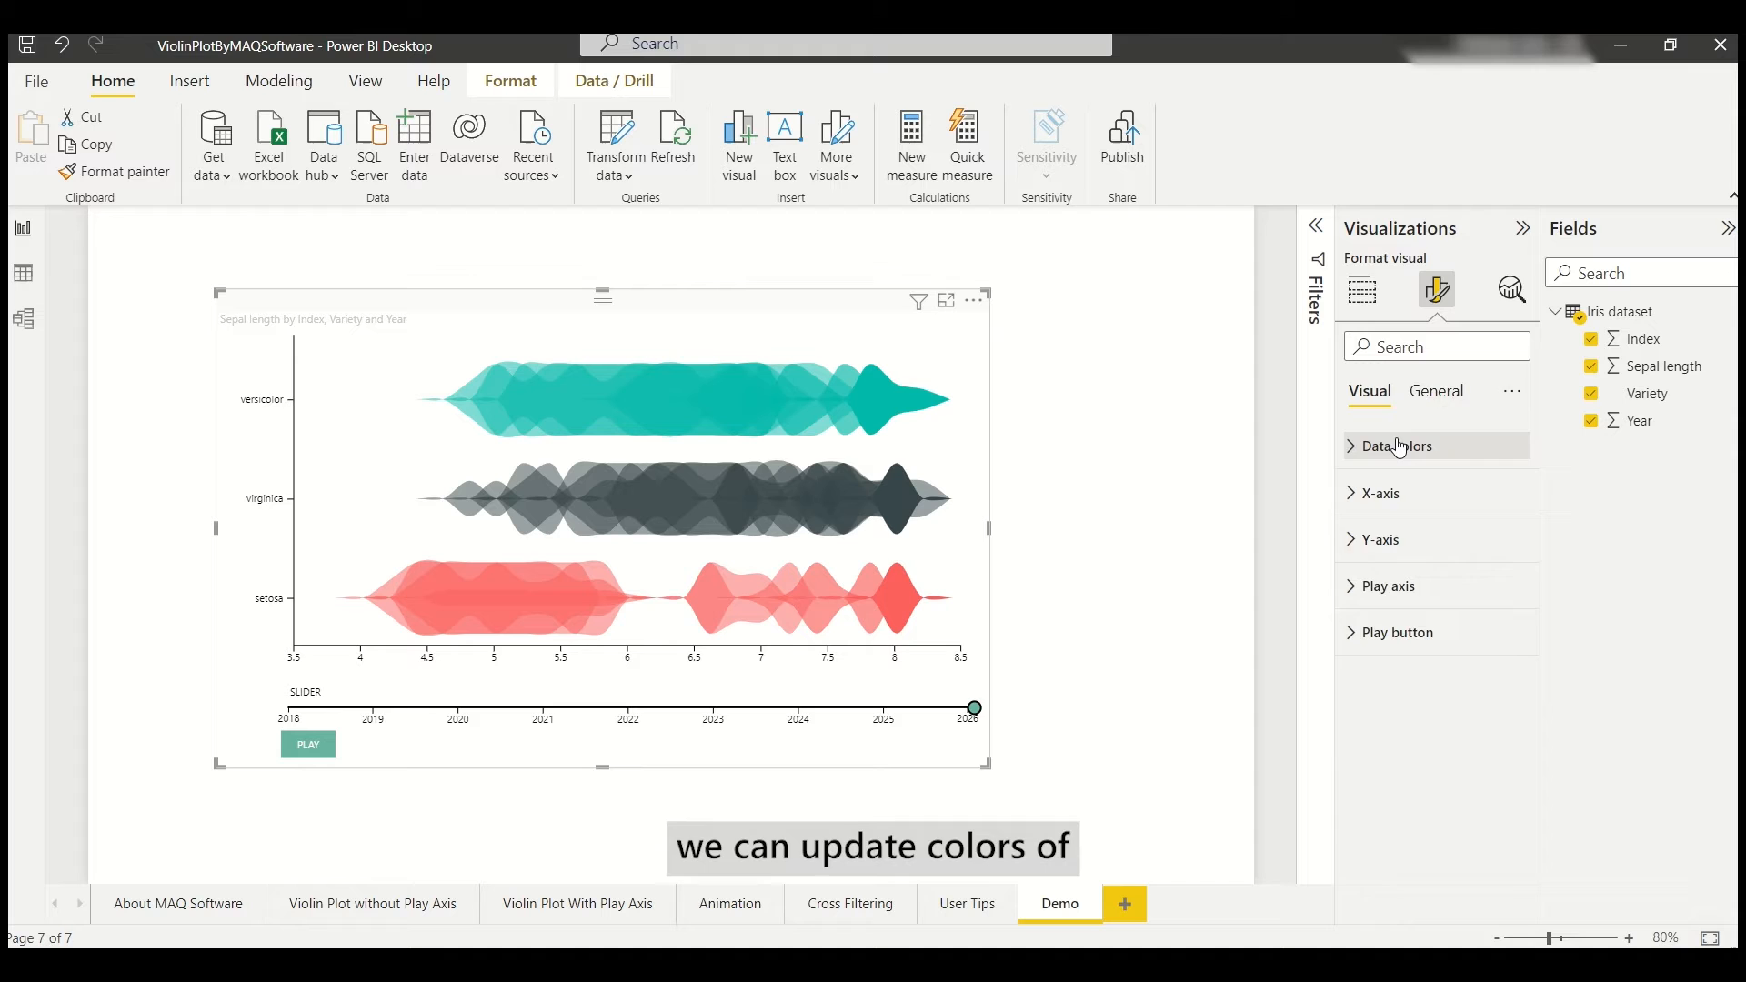
{"action": "left_click", "coordinate": [1396, 446]}
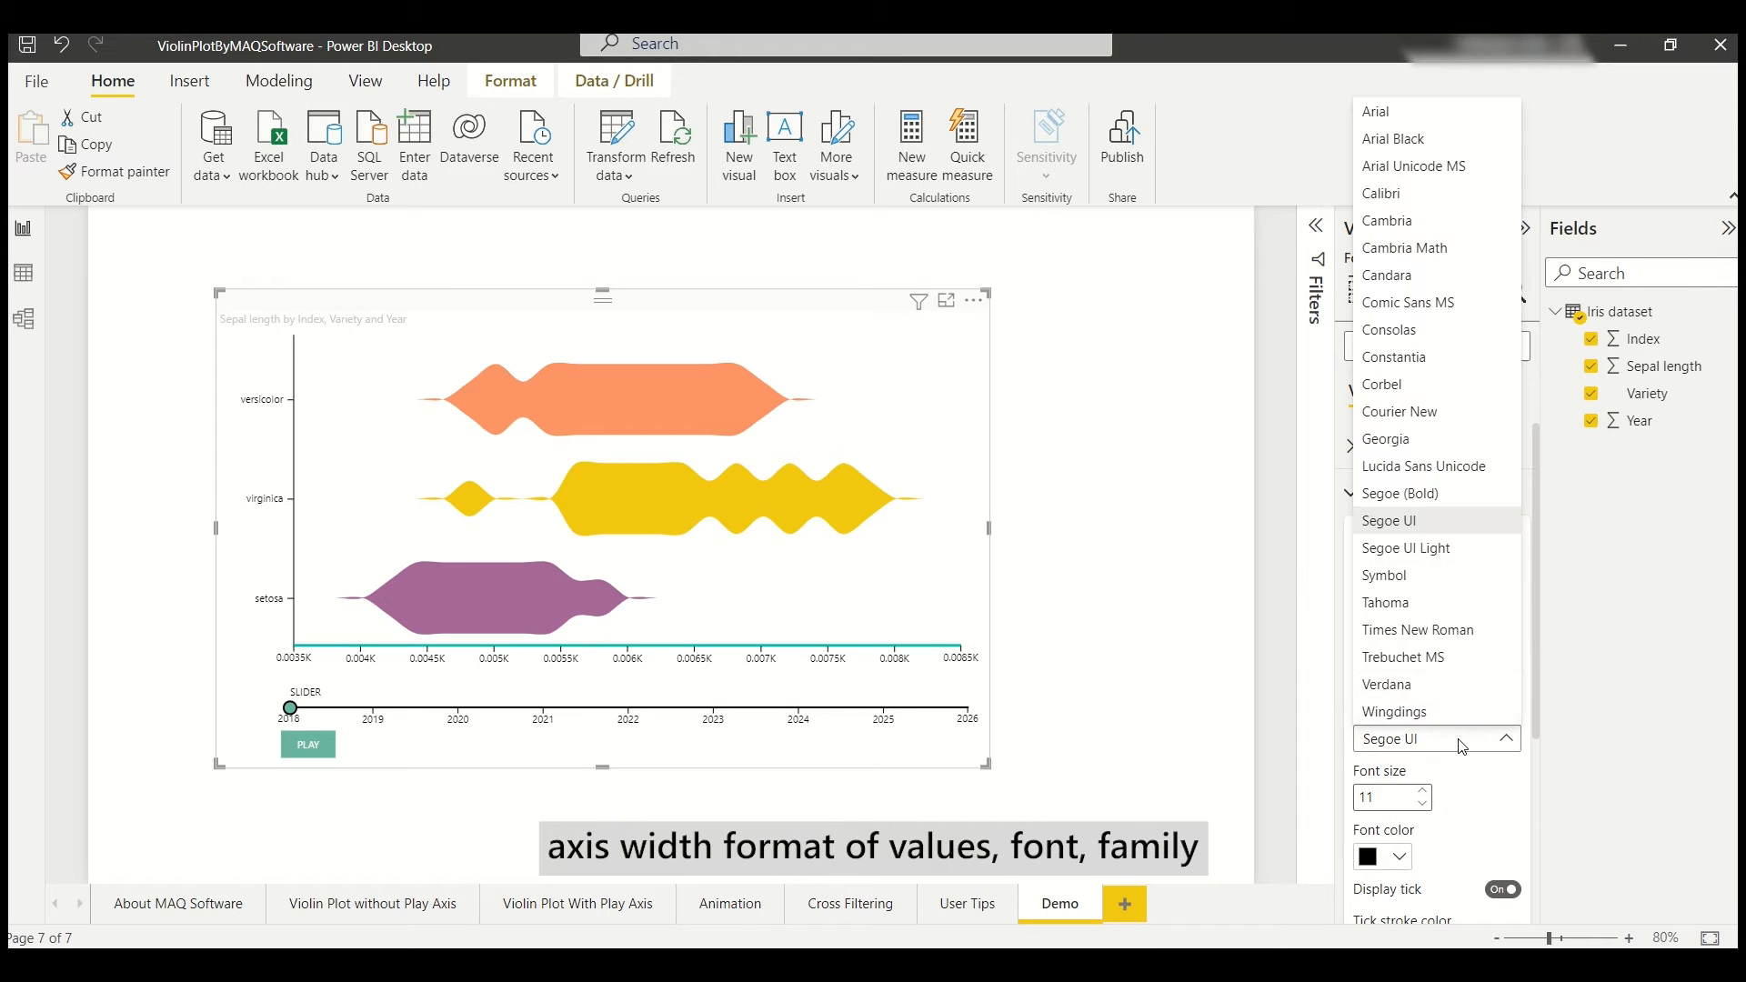
{"action": "left_click", "coordinate": [1381, 193]}
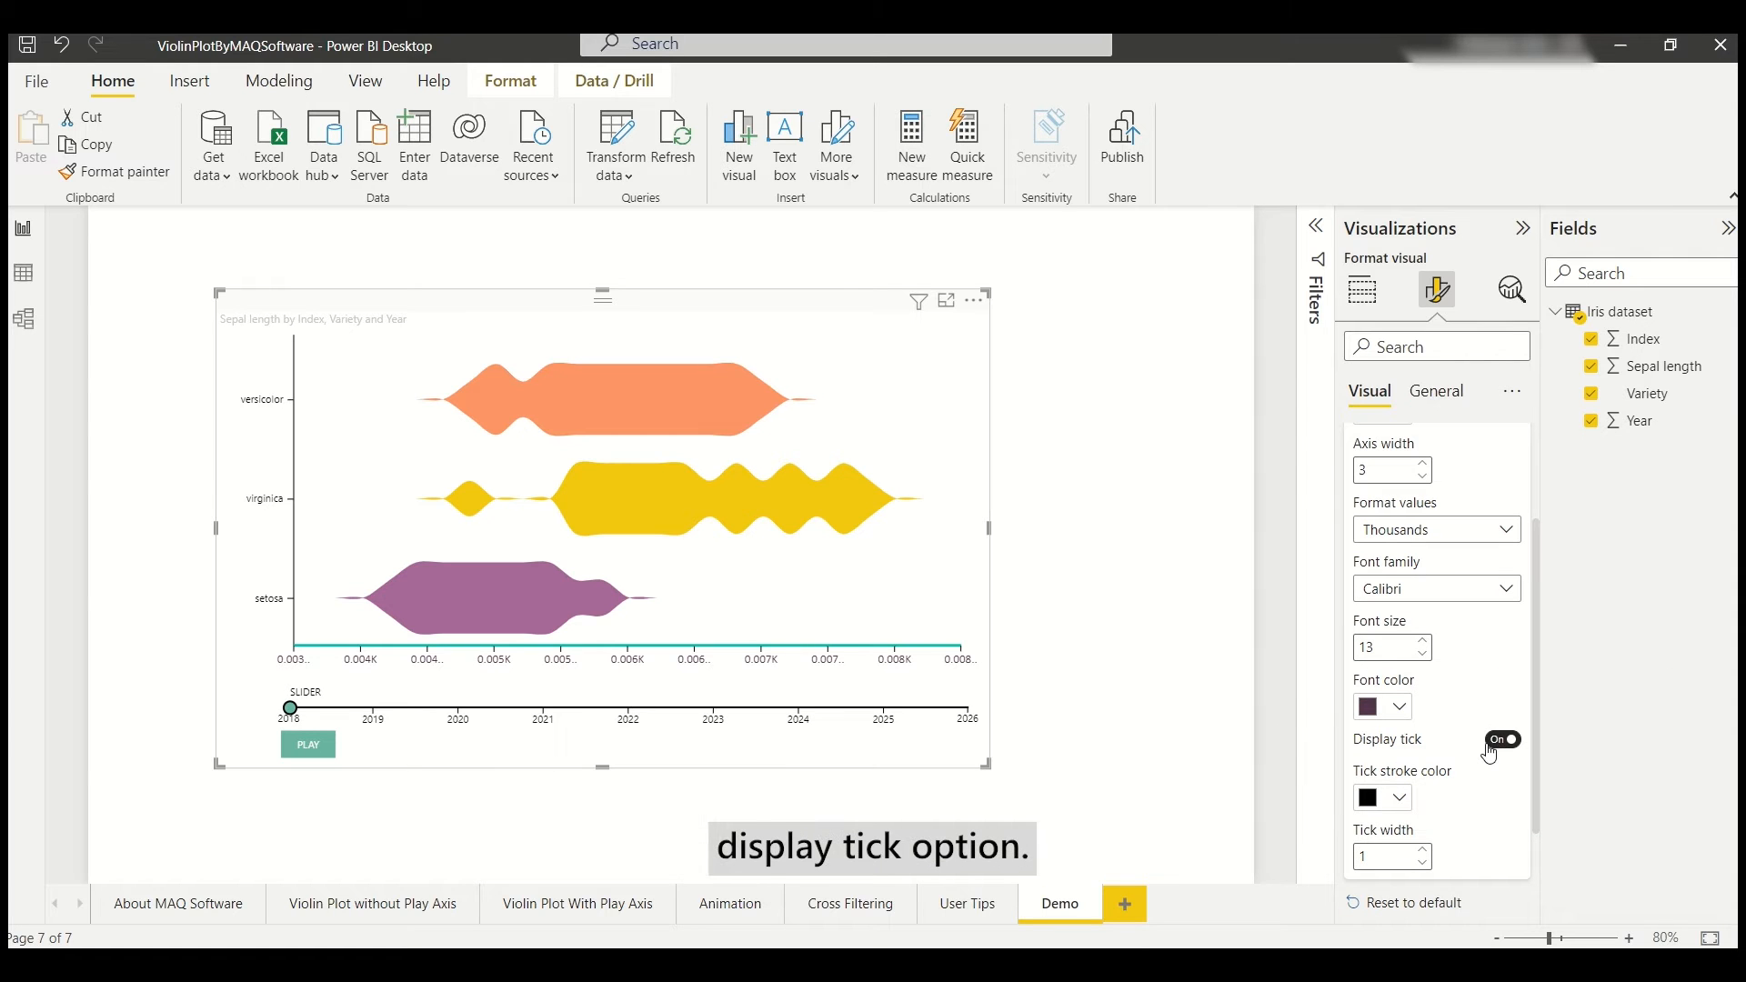
{"action": "left_click", "coordinate": [1501, 741]}
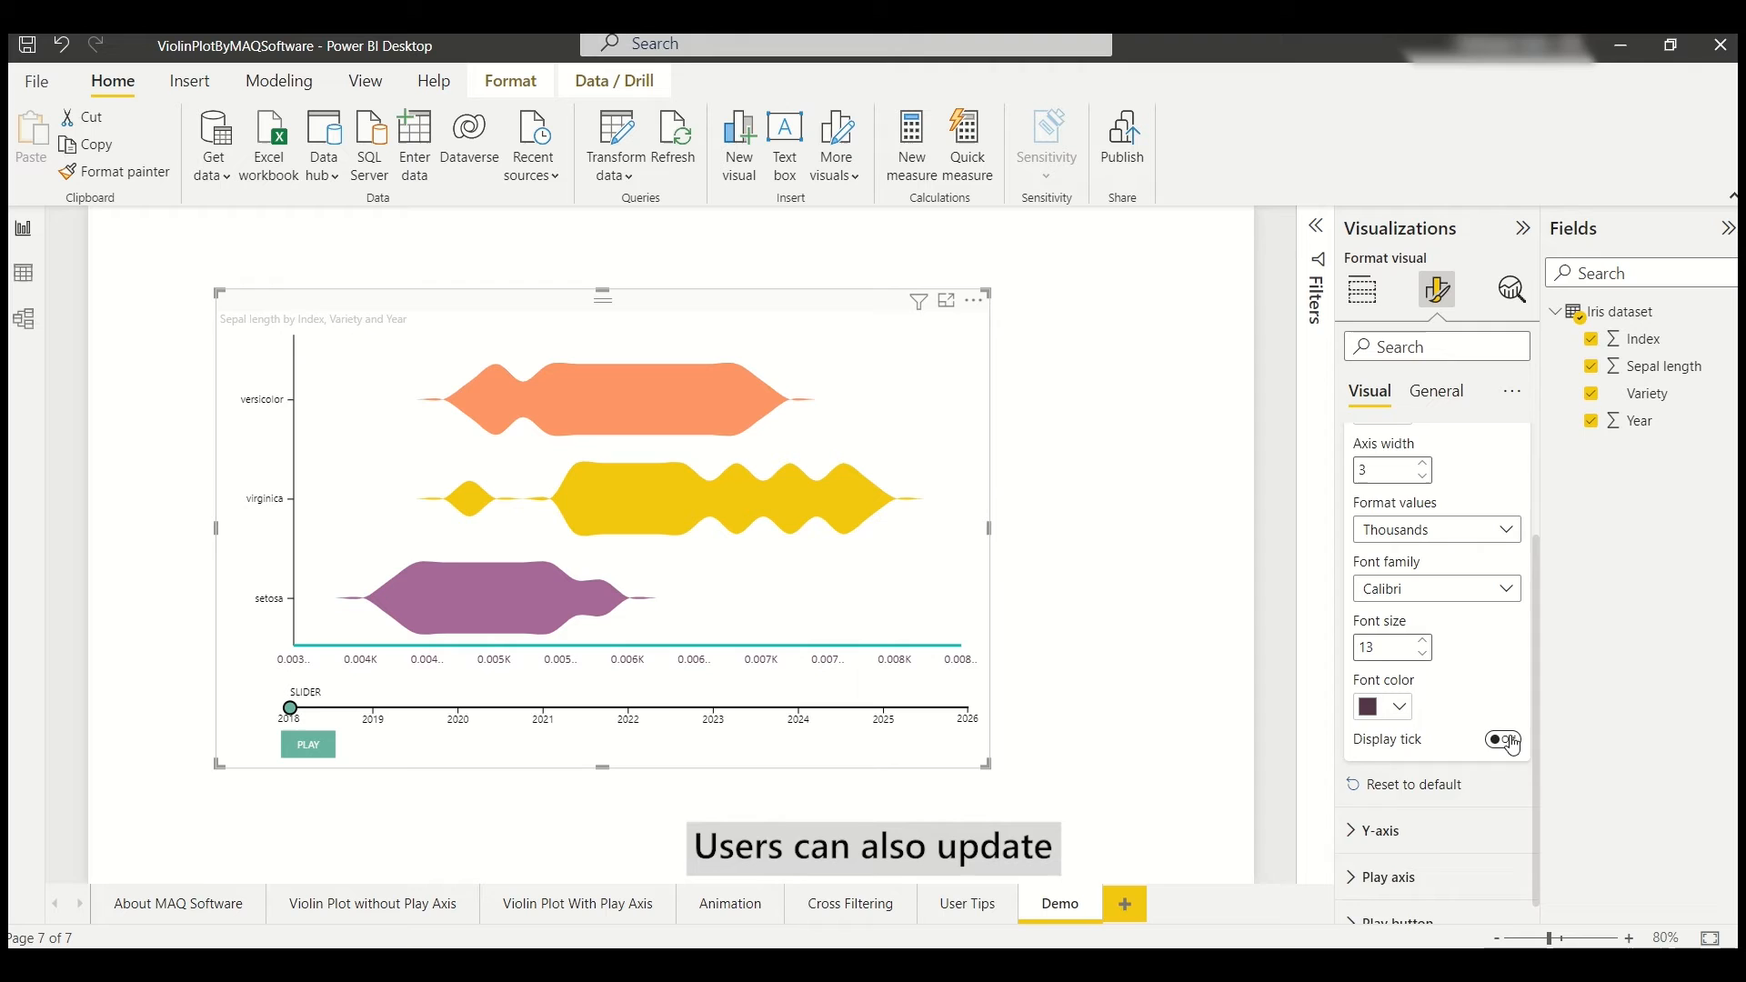
{"action": "left_click", "coordinate": [1502, 742]}
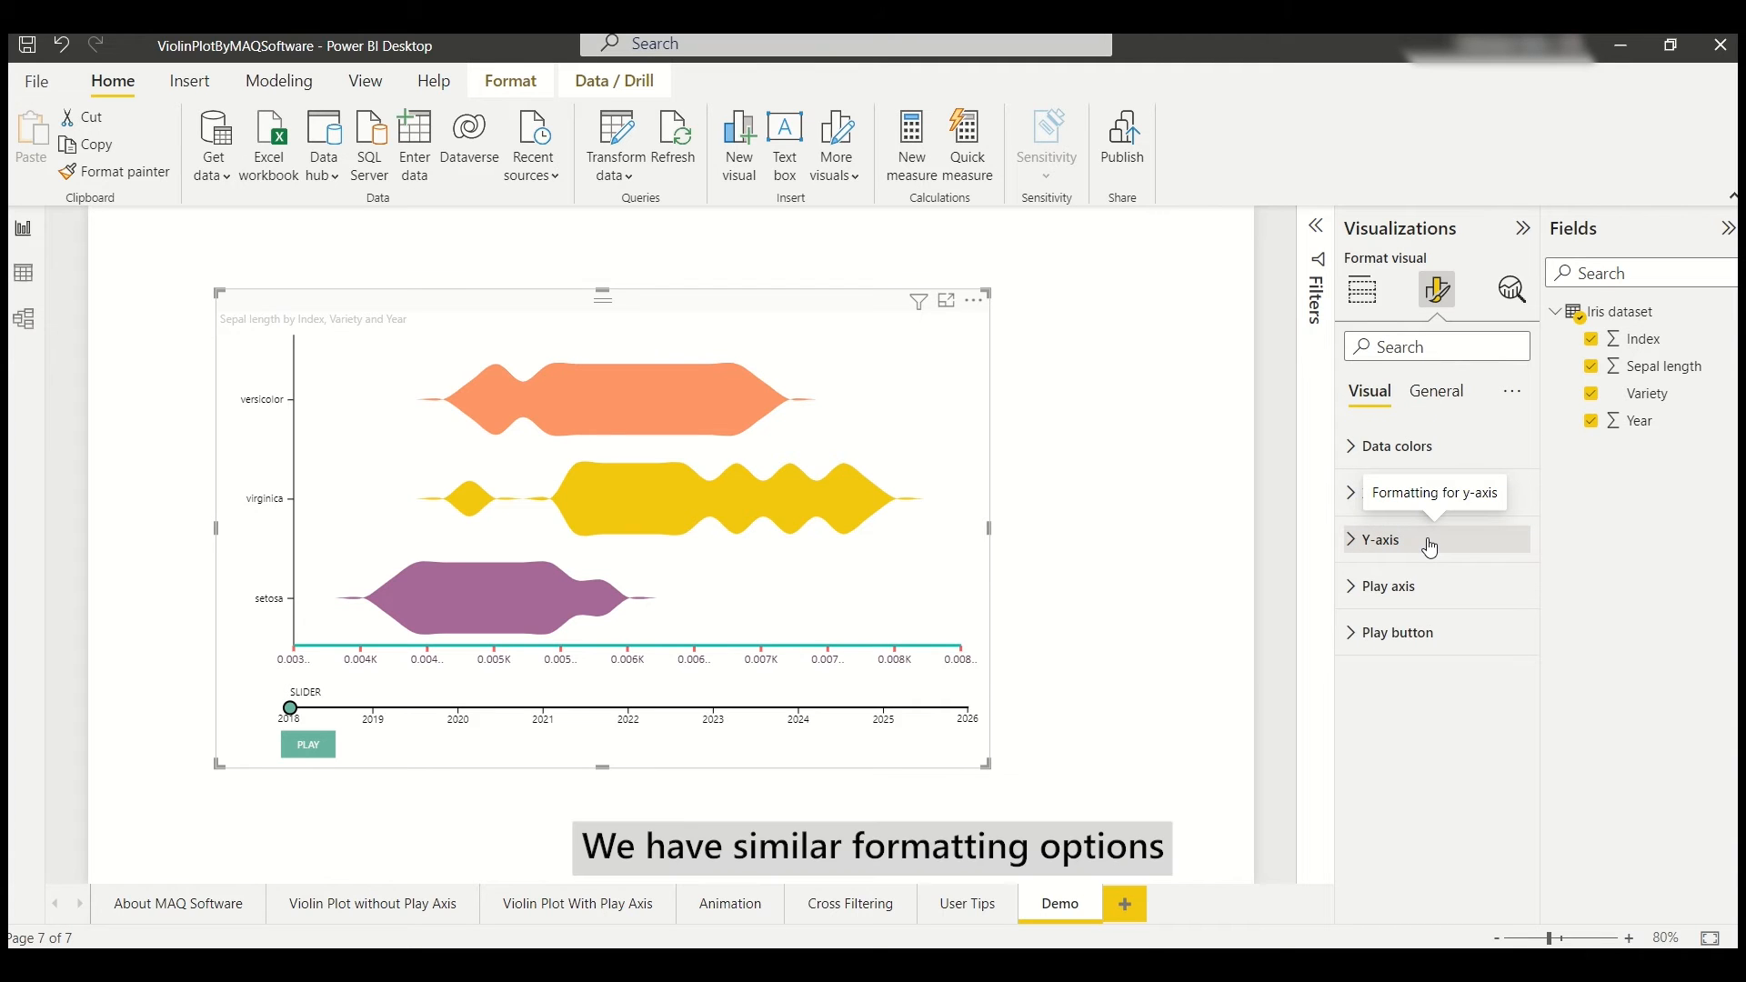
Step: Review the y-axis settings and move on to the play axis settings
{"action": "left_click", "coordinate": [1380, 541]}
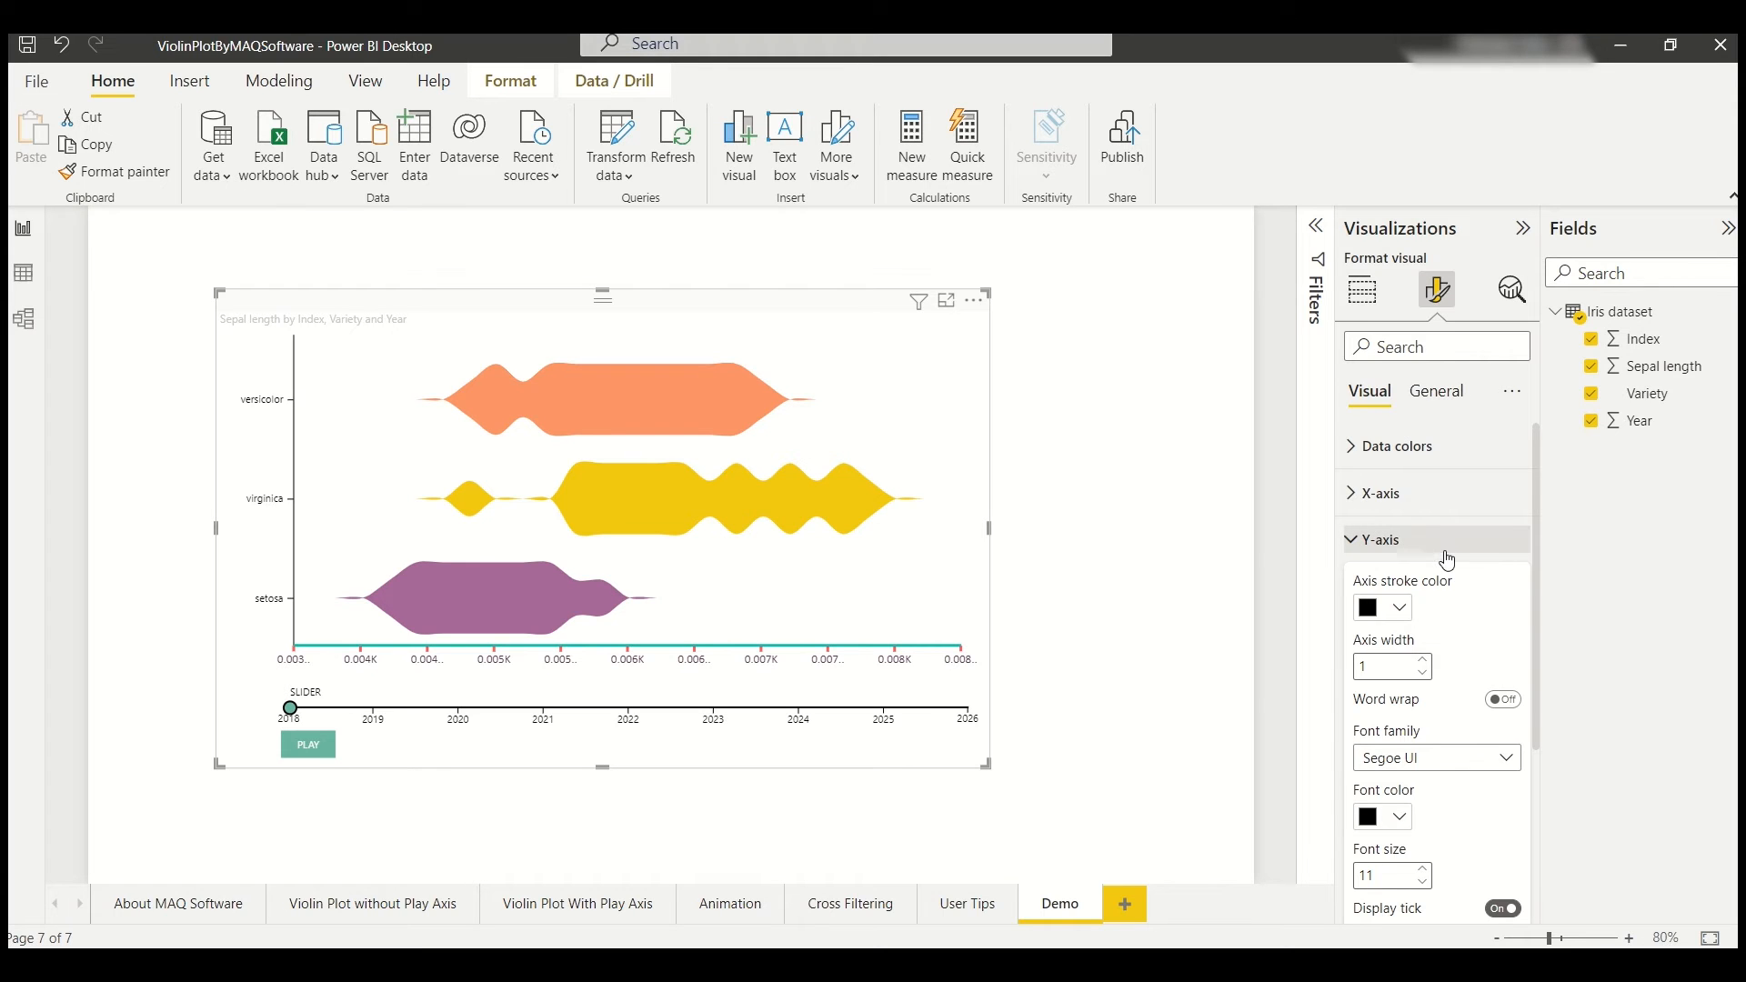
{"action": "left_click", "coordinate": [1380, 539]}
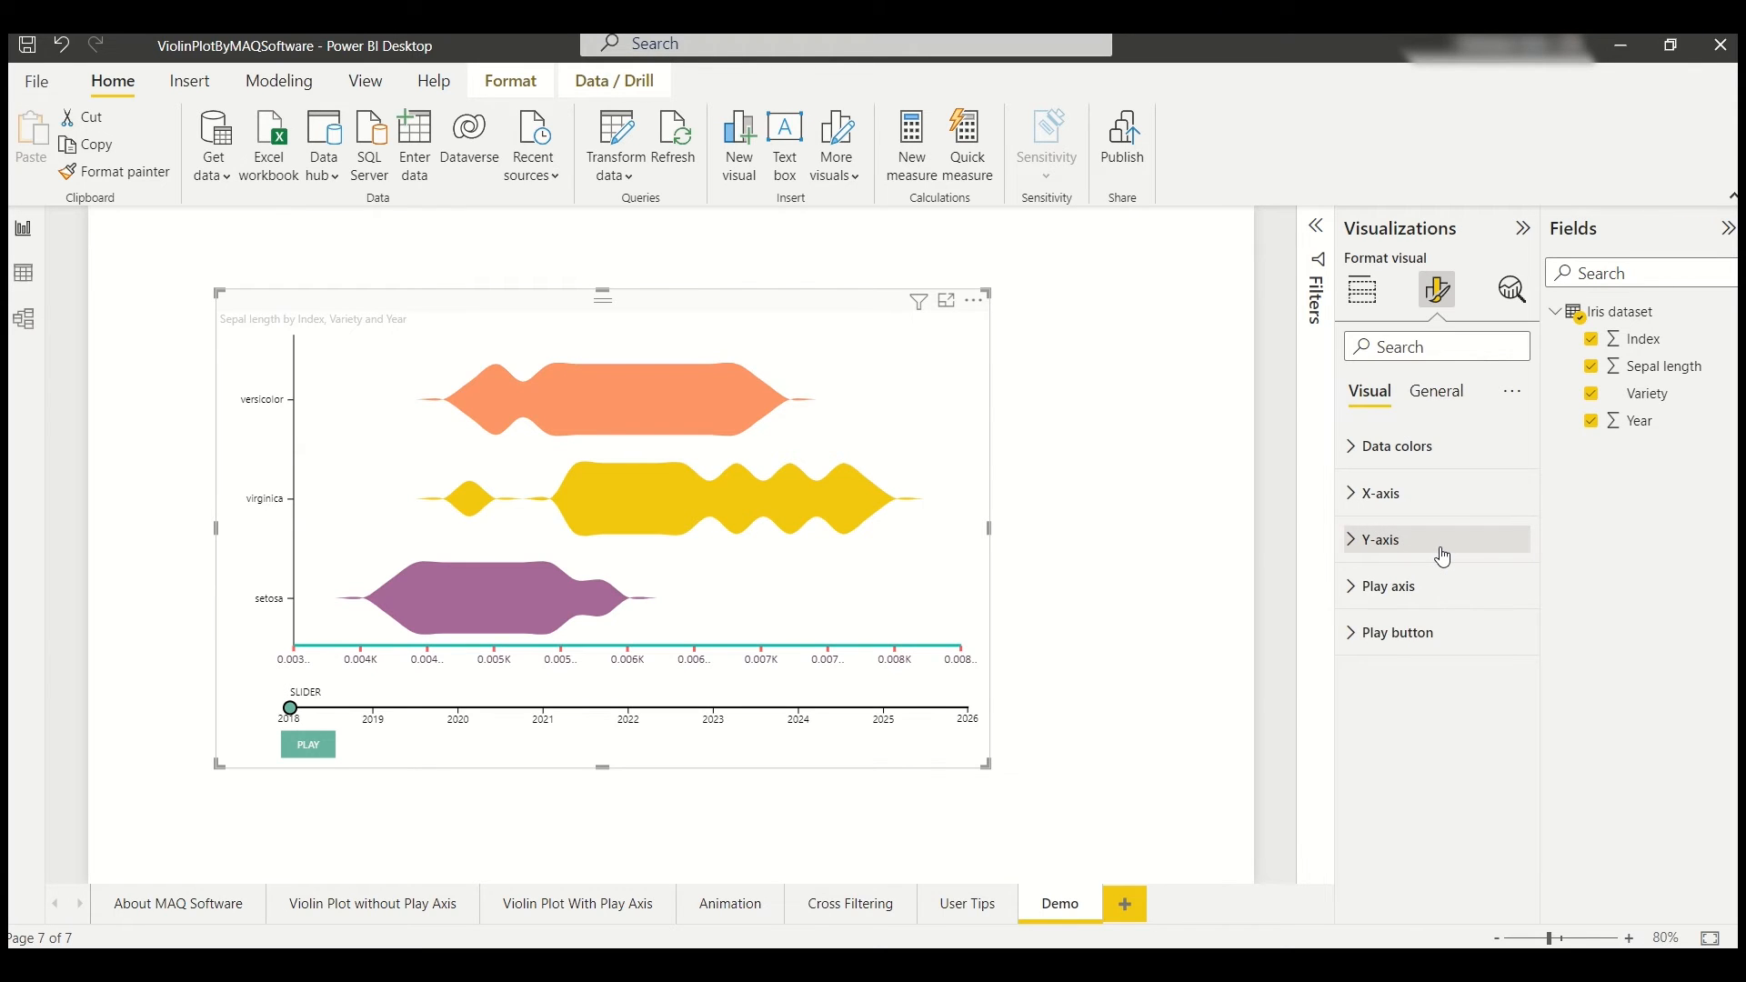
{"action": "left_click", "coordinate": [1388, 585]}
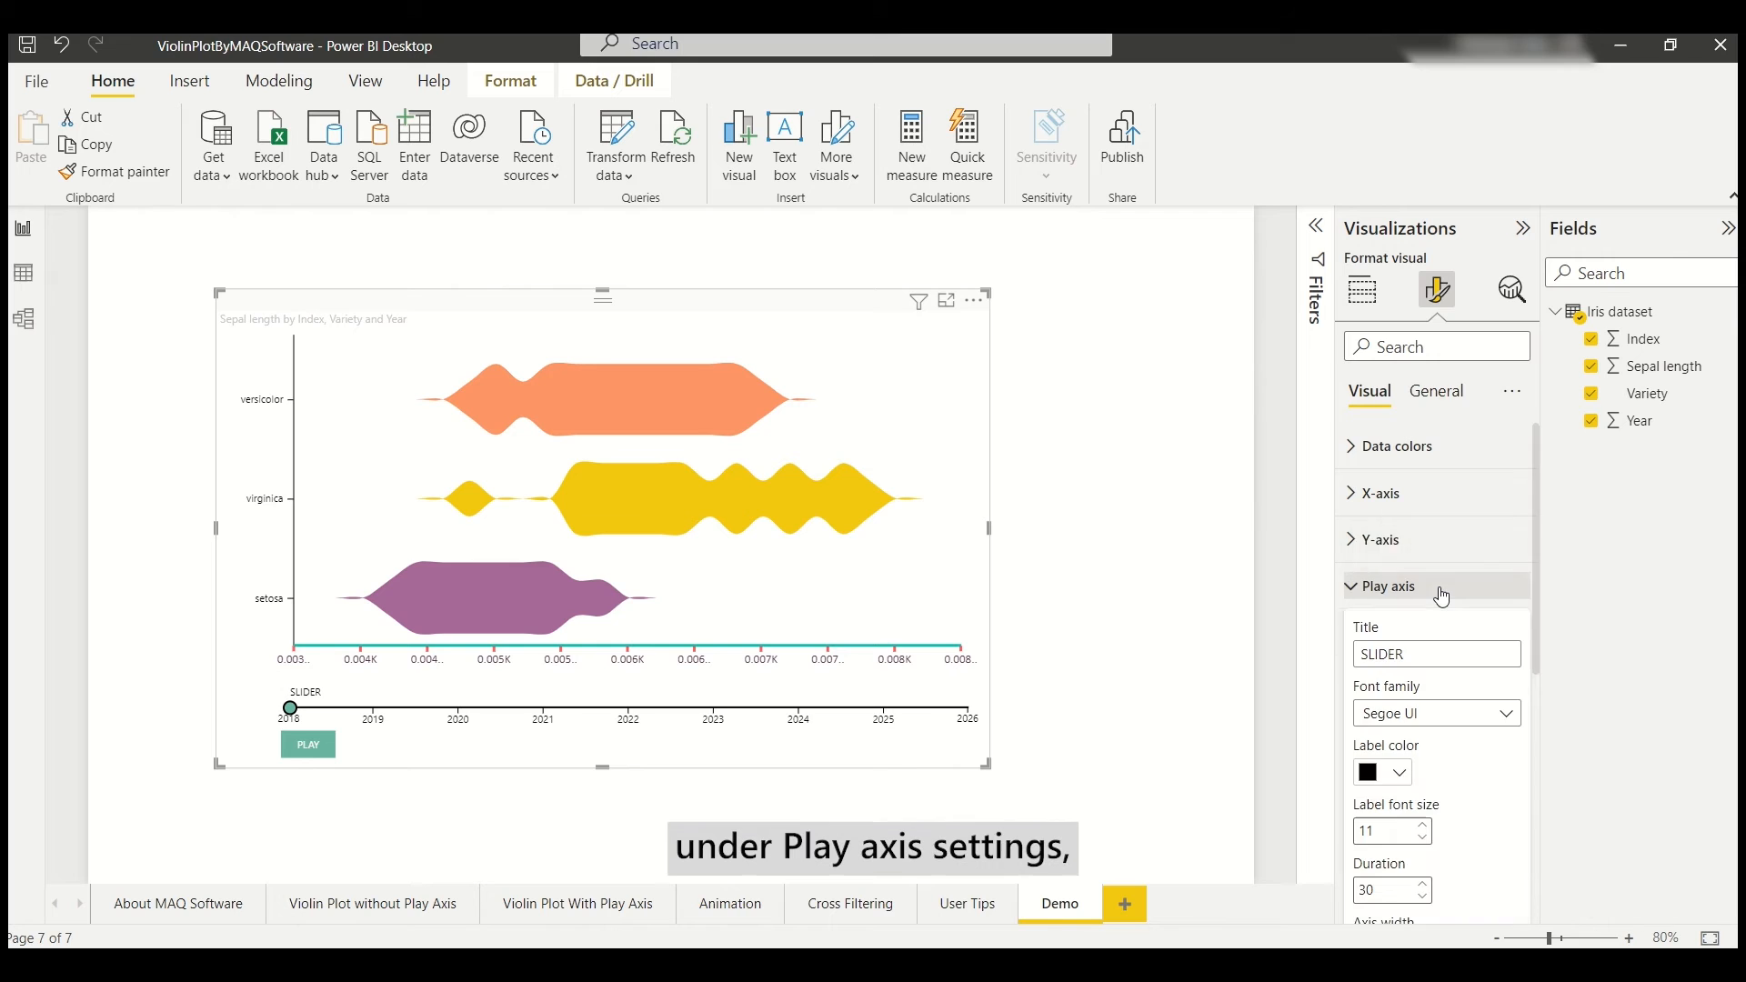
Step: Retitle the play slider AXIS, set duration 15 and width 2, with an orange line and yellow circle
{"action": "left_click", "coordinate": [1435, 653]}
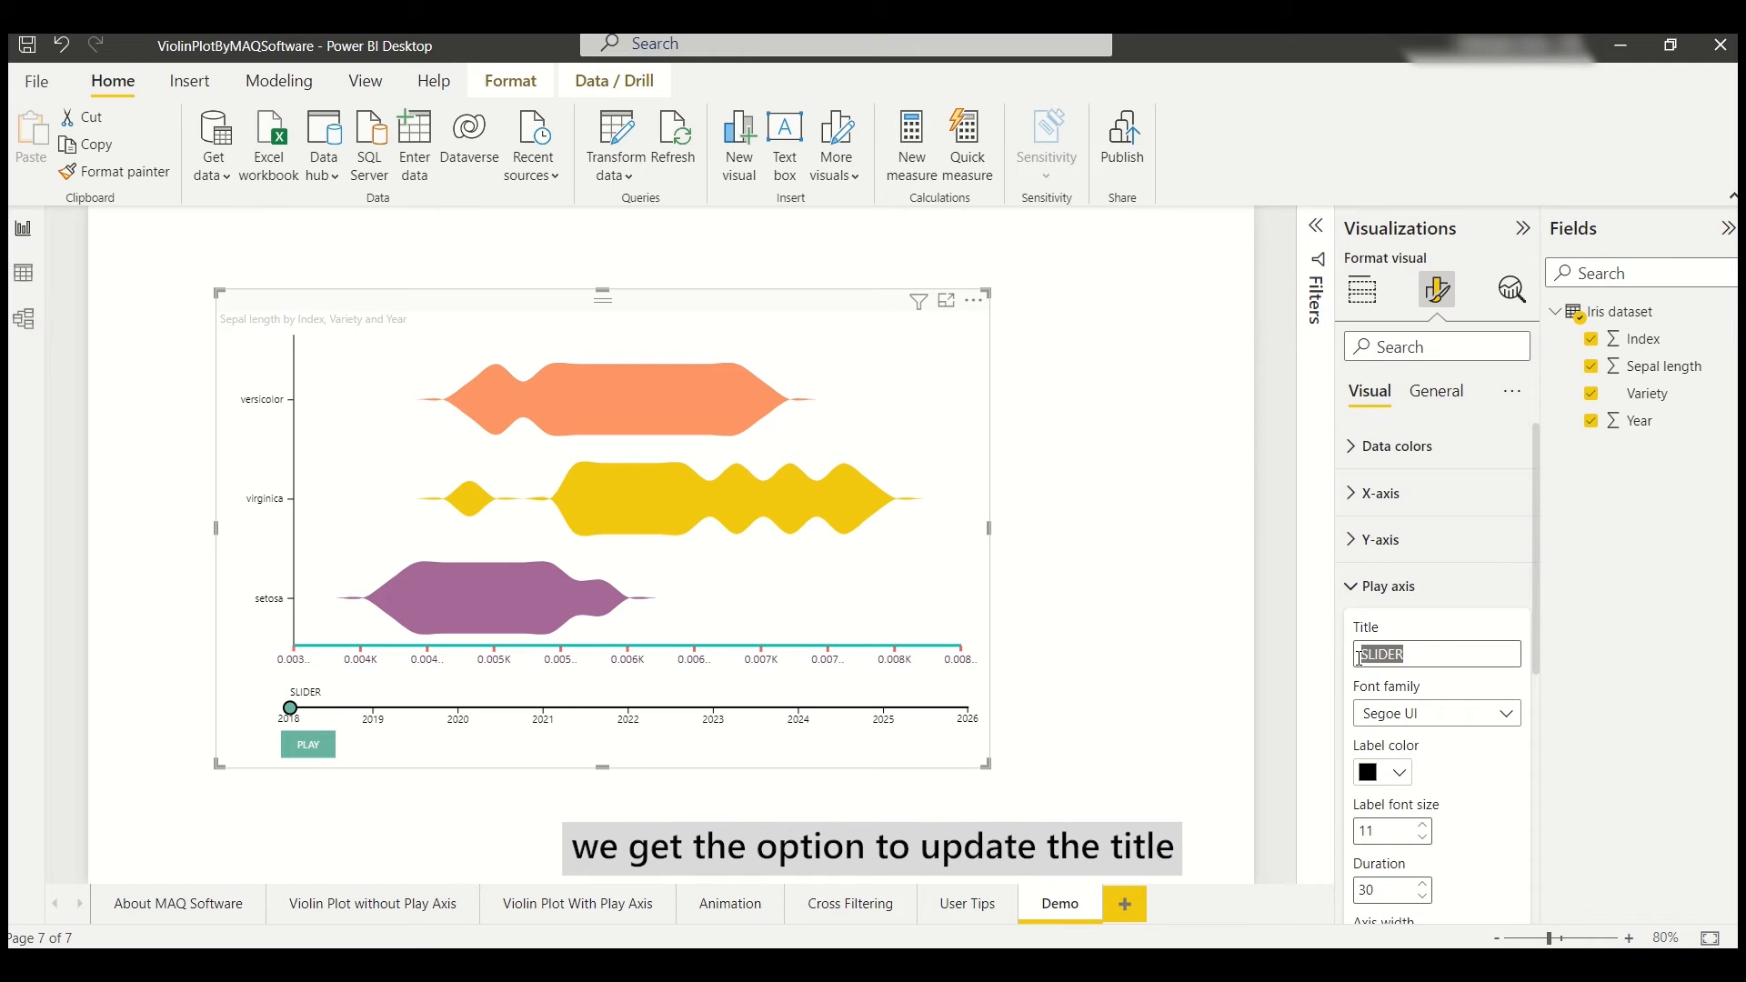
{"action": "type", "text": "AXIS"}
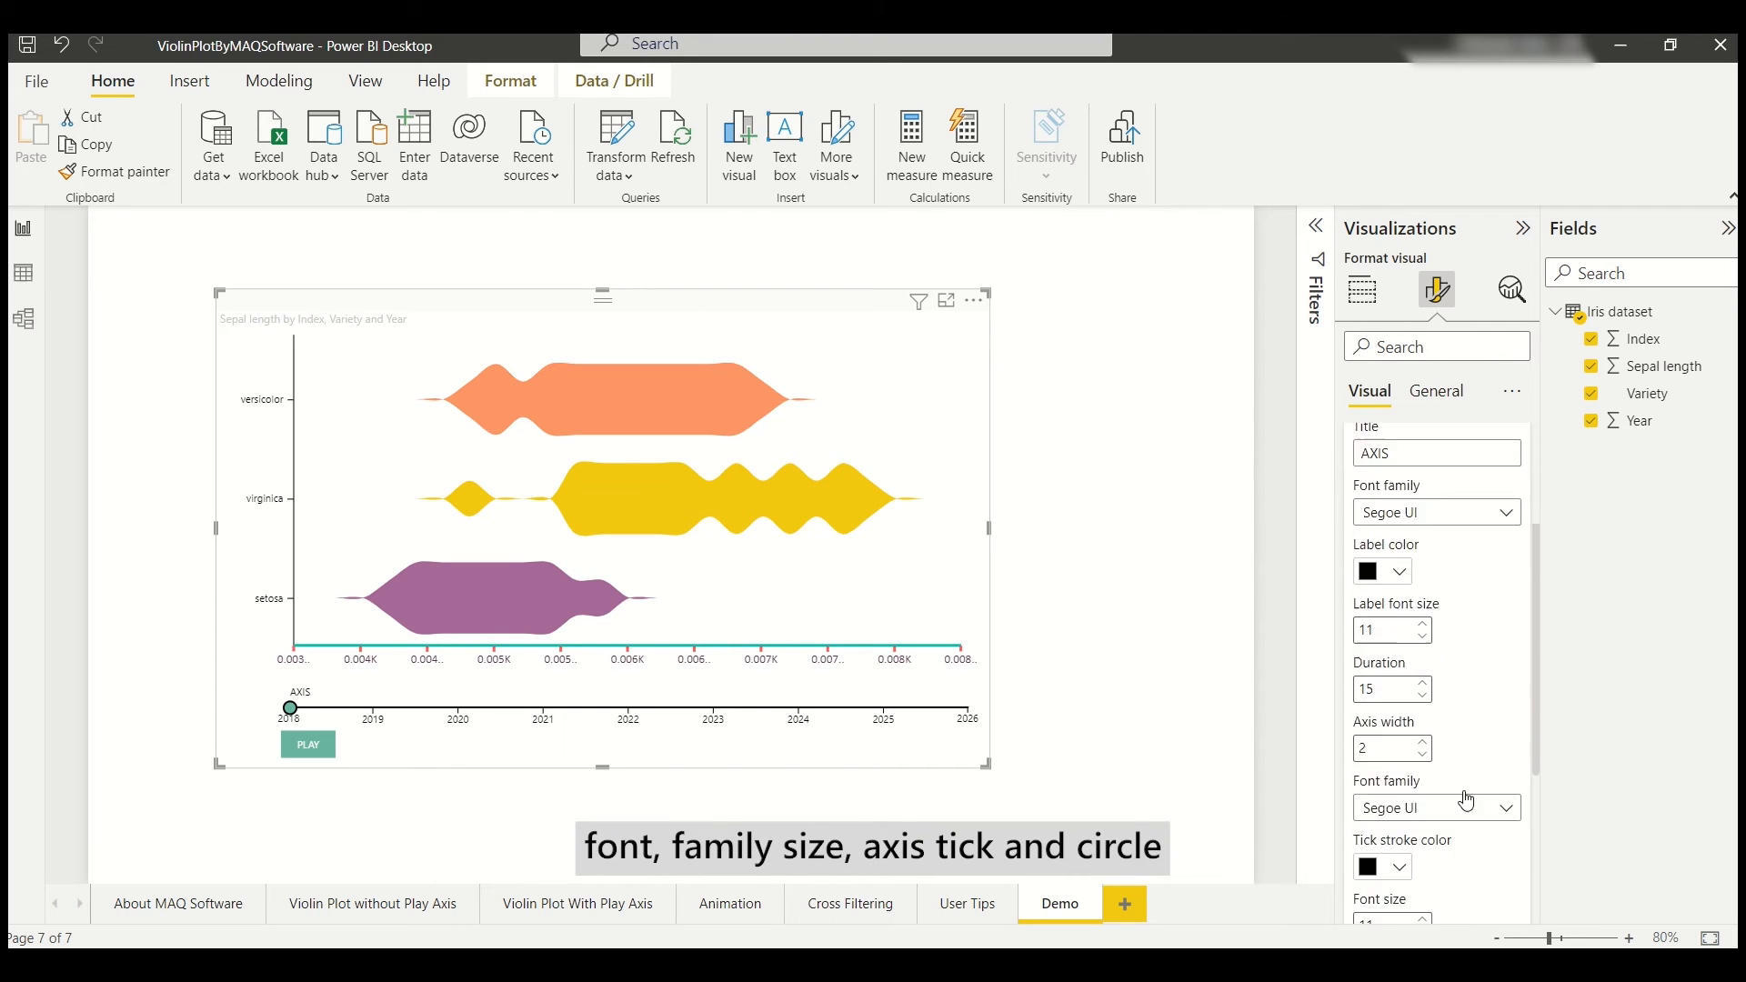
{"action": "scroll", "scroll_direction": "down", "scroll_amount": 3}
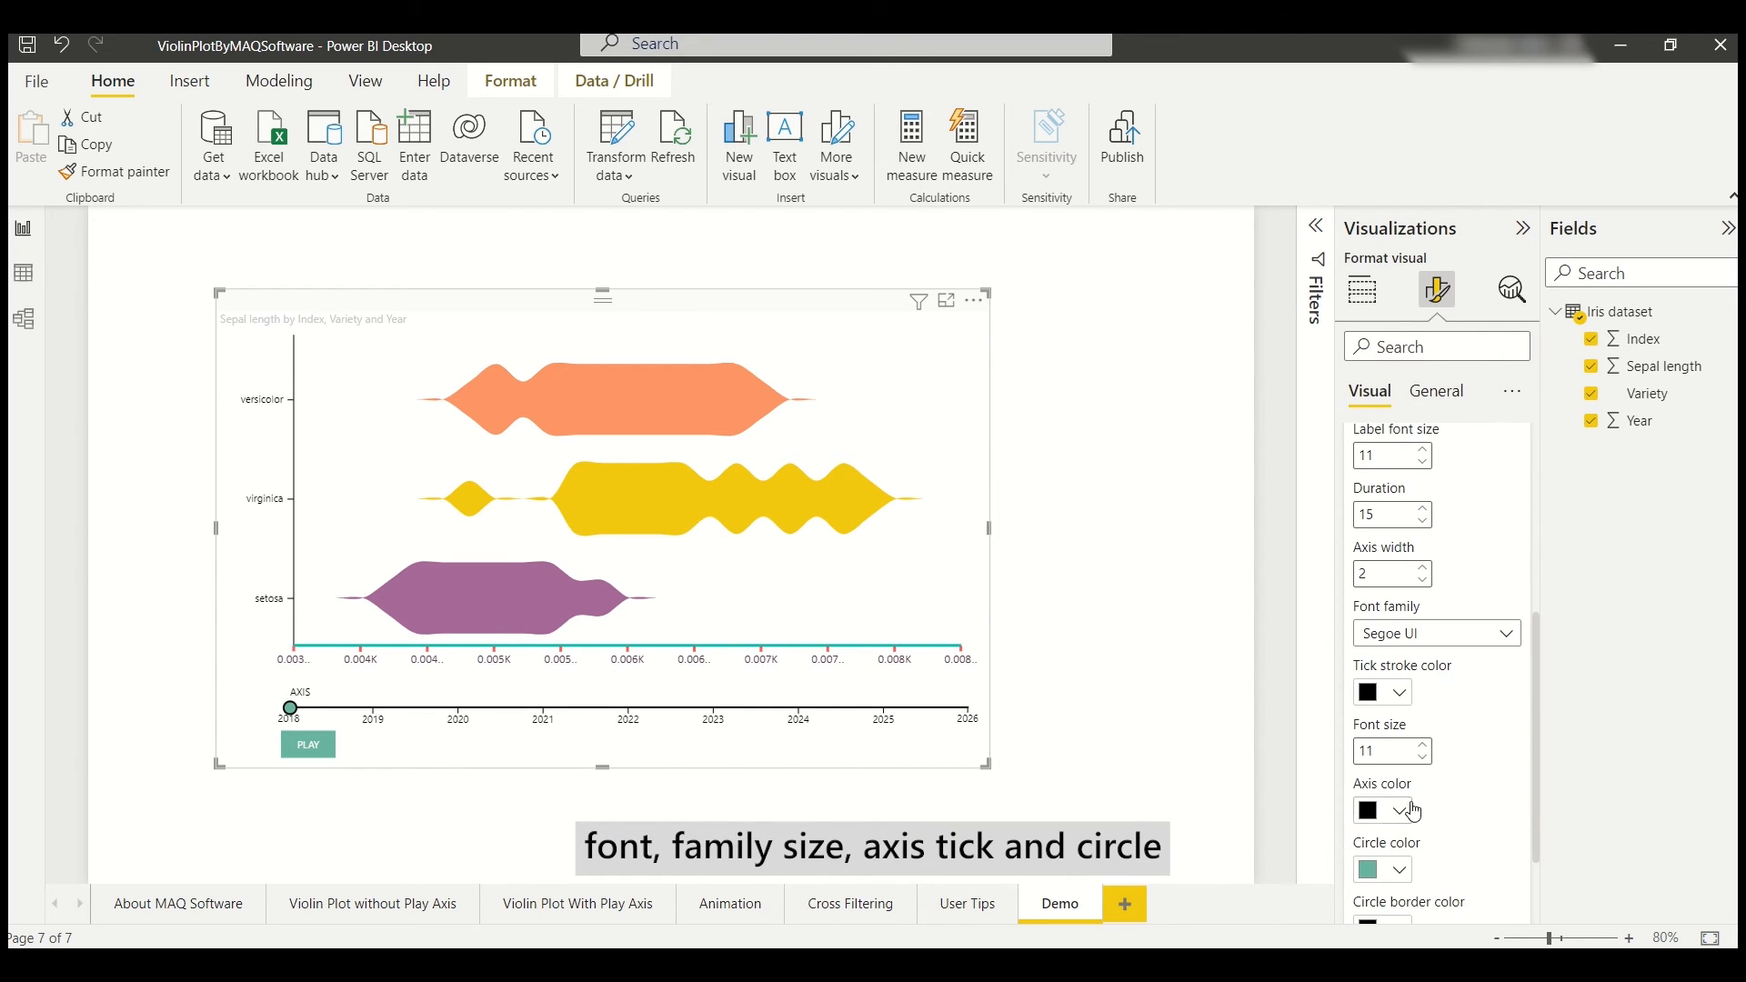
{"action": "left_click", "coordinate": [1408, 809]}
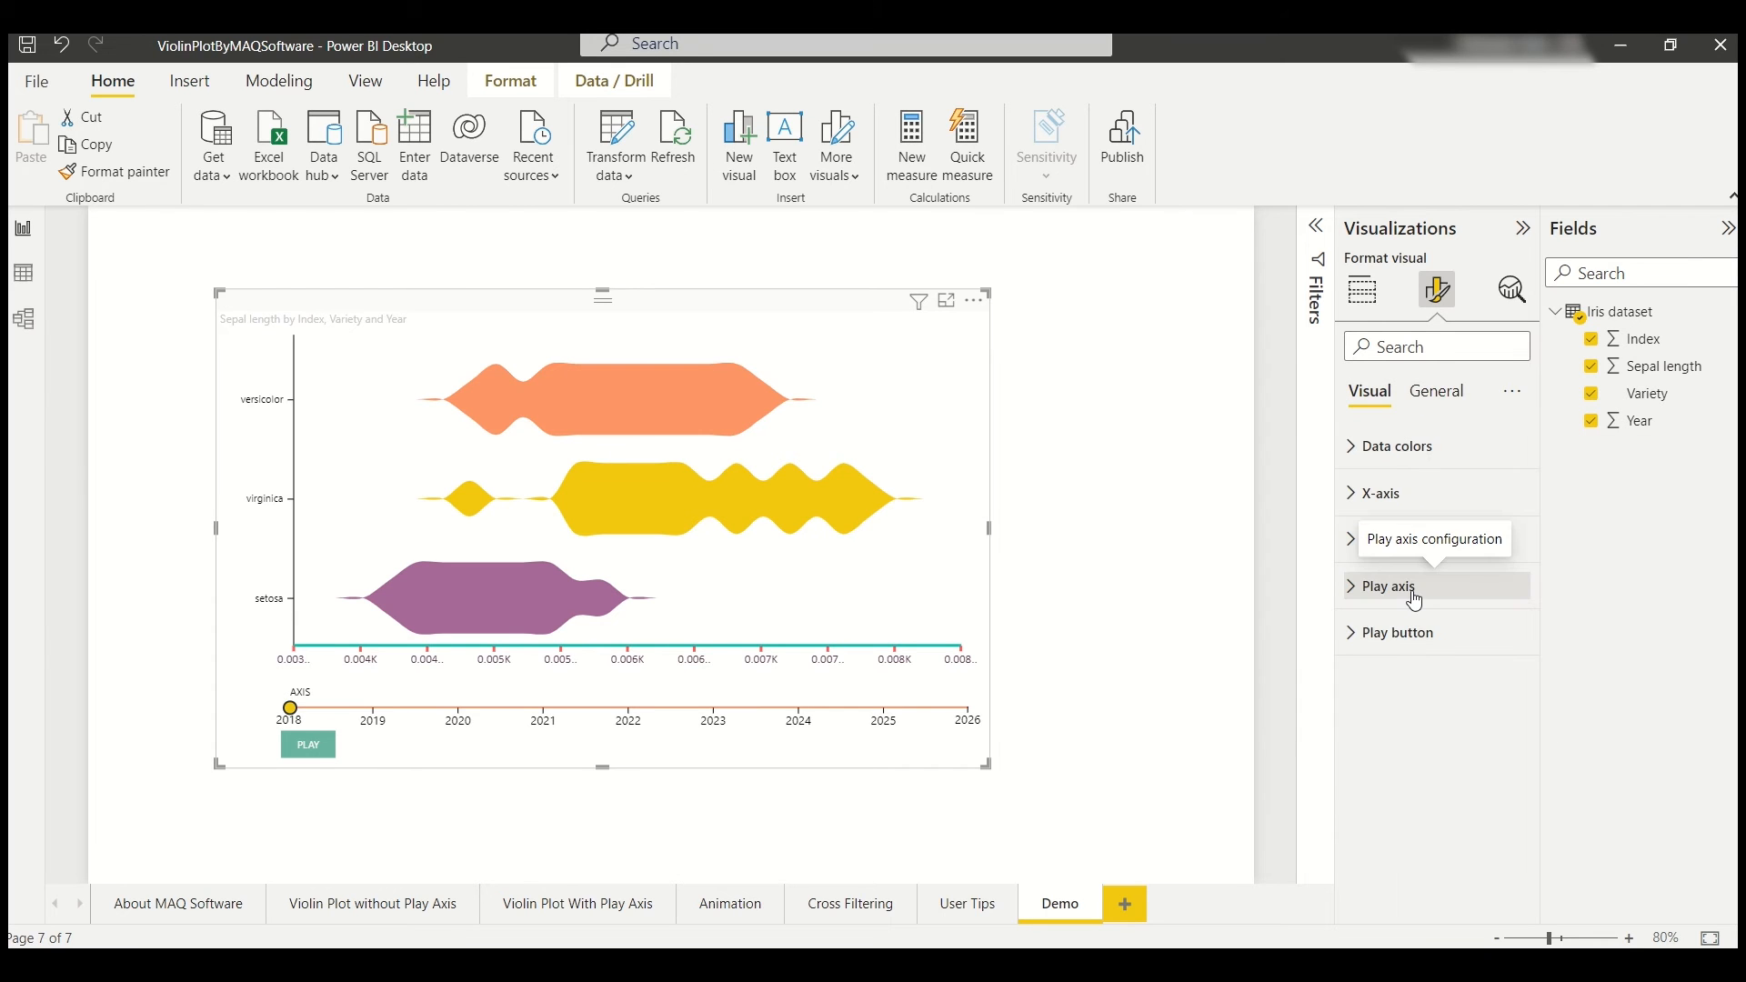
Step: Make the play button purple and deselect the violin plot
{"action": "left_click", "coordinate": [1397, 633]}
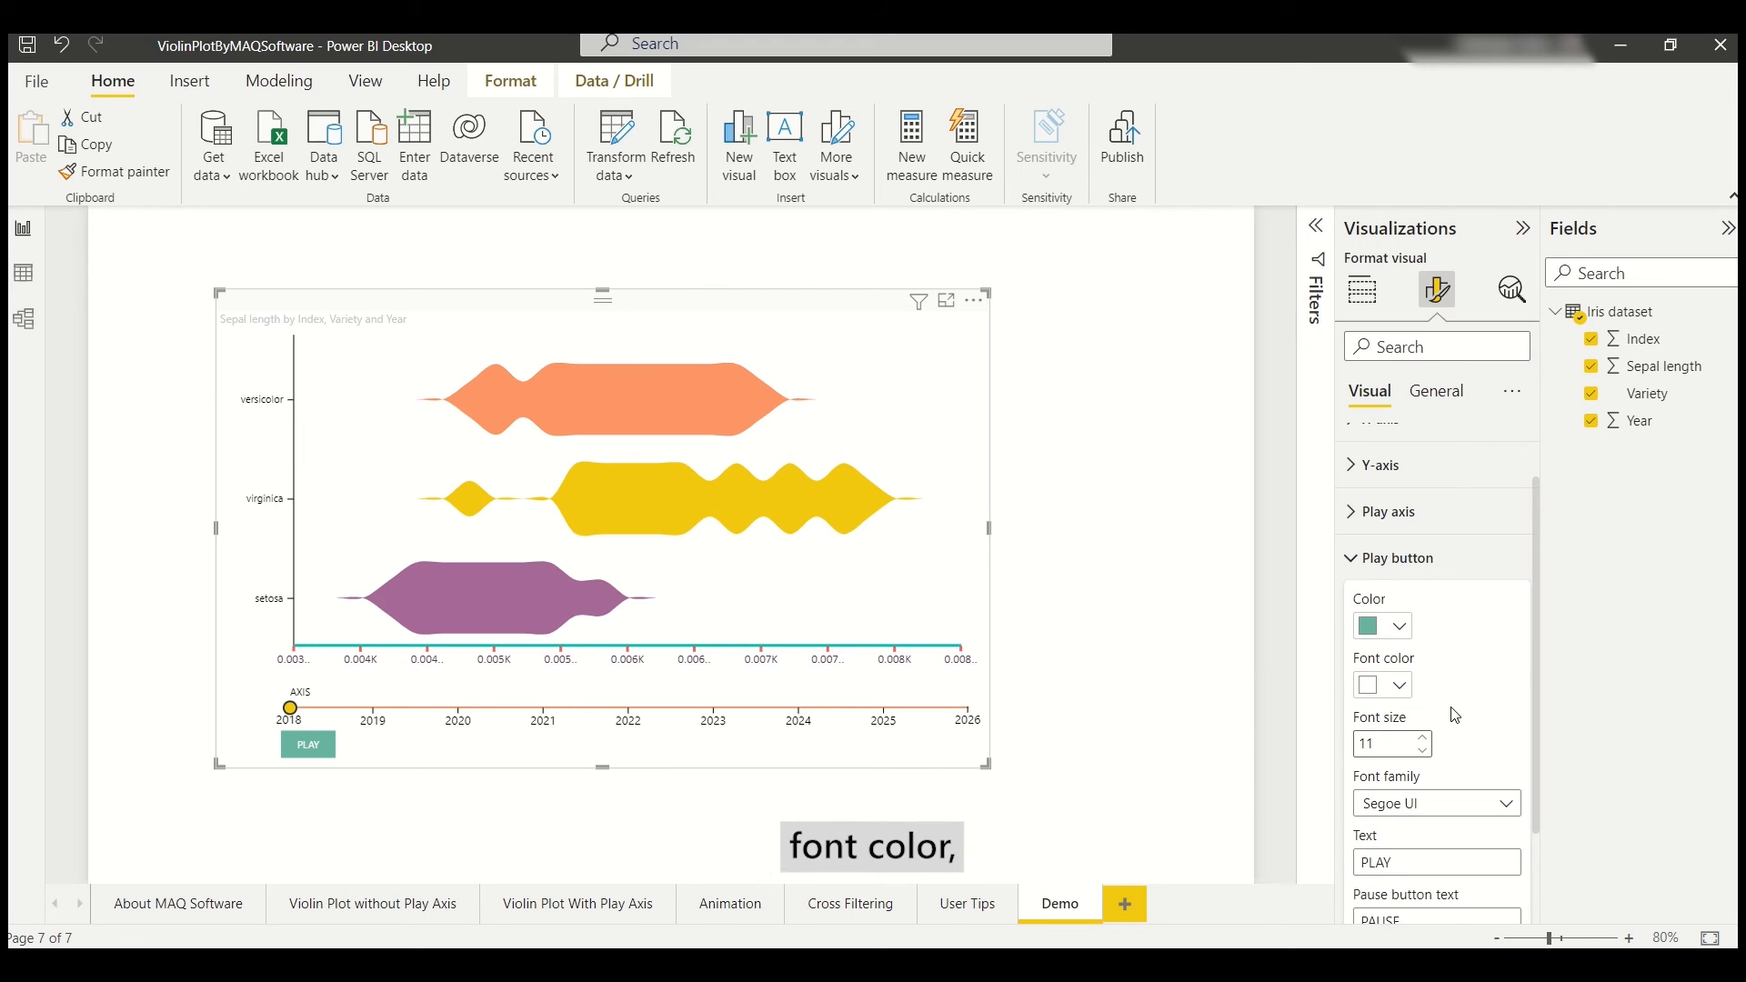
{"action": "left_click", "coordinate": [1397, 500]}
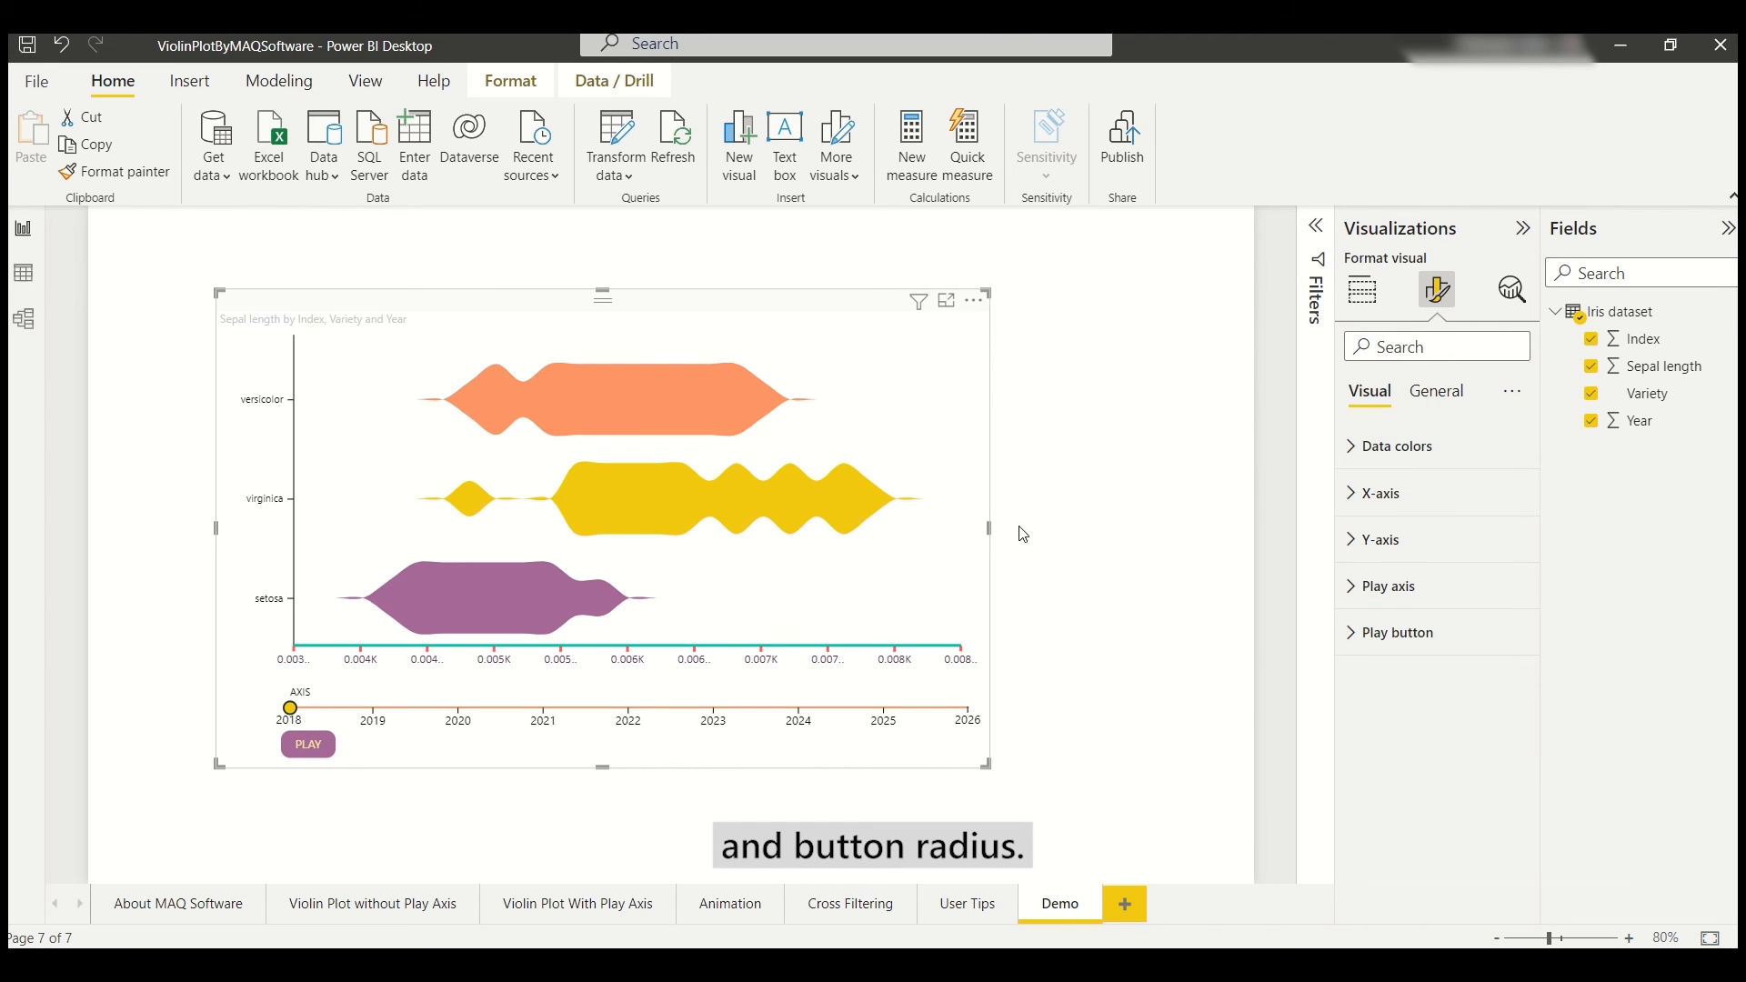
{"action": "left_click", "coordinate": [849, 904]}
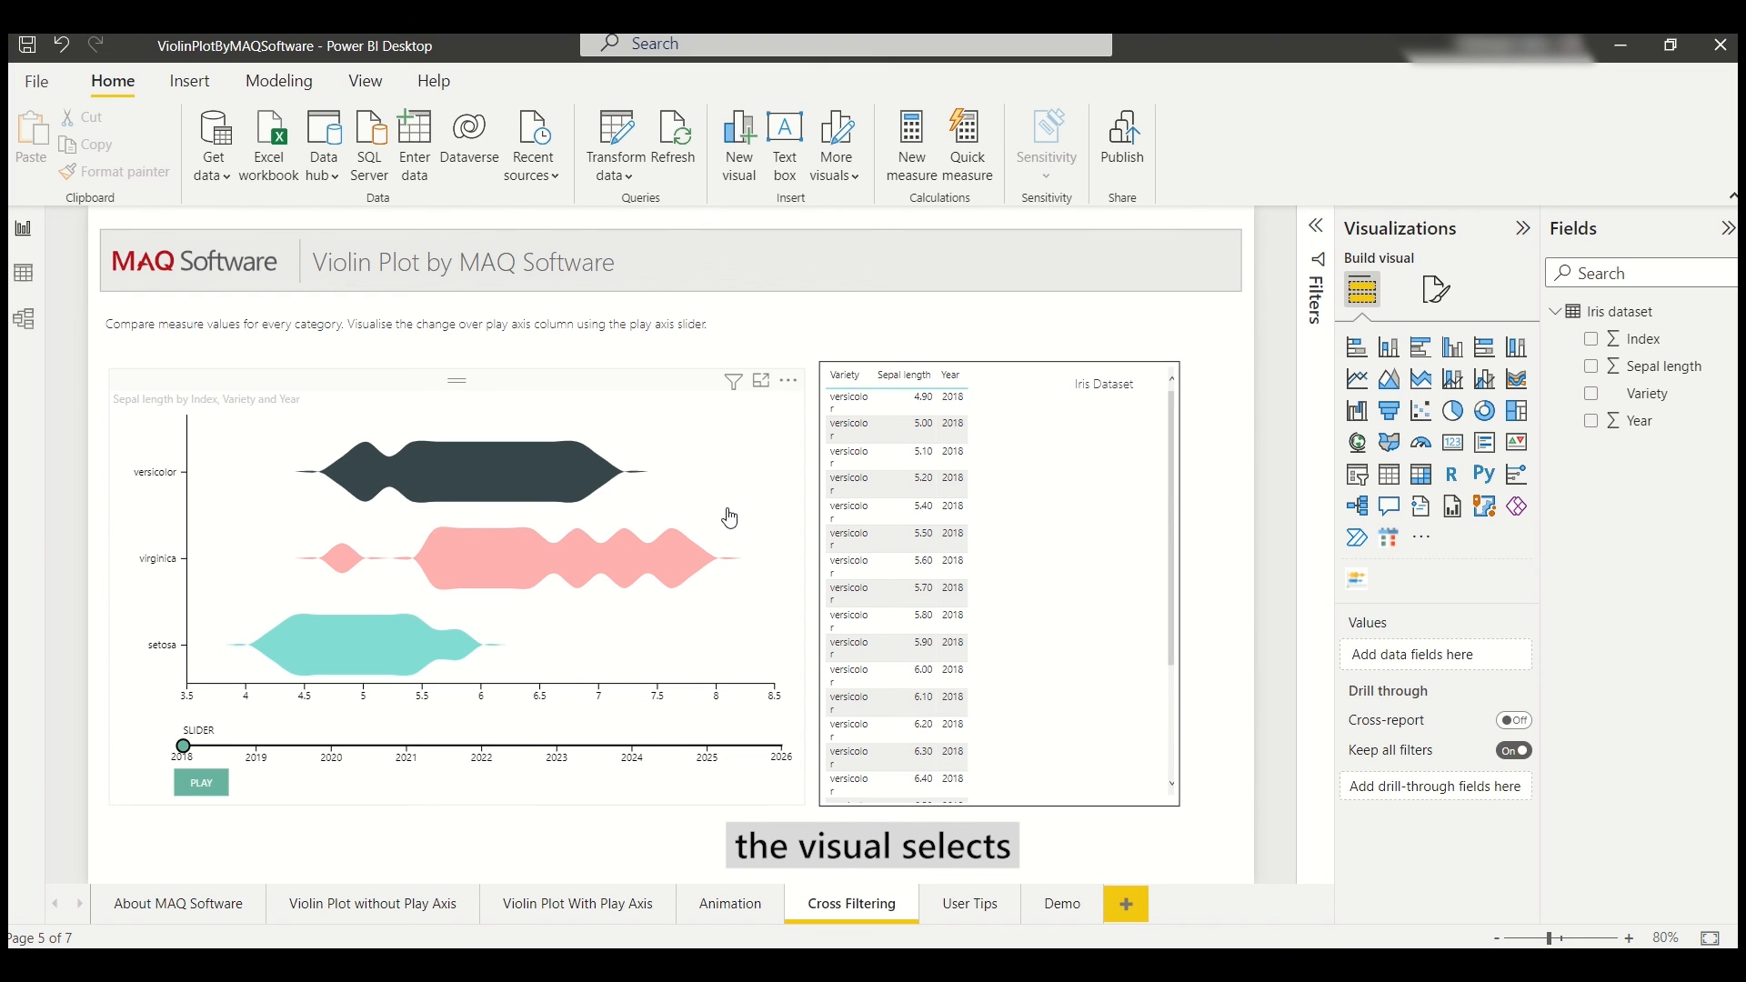
Step: Start the violin plot's play-axis animation on the Cross Filtering page
{"action": "left_click", "coordinate": [200, 782]}
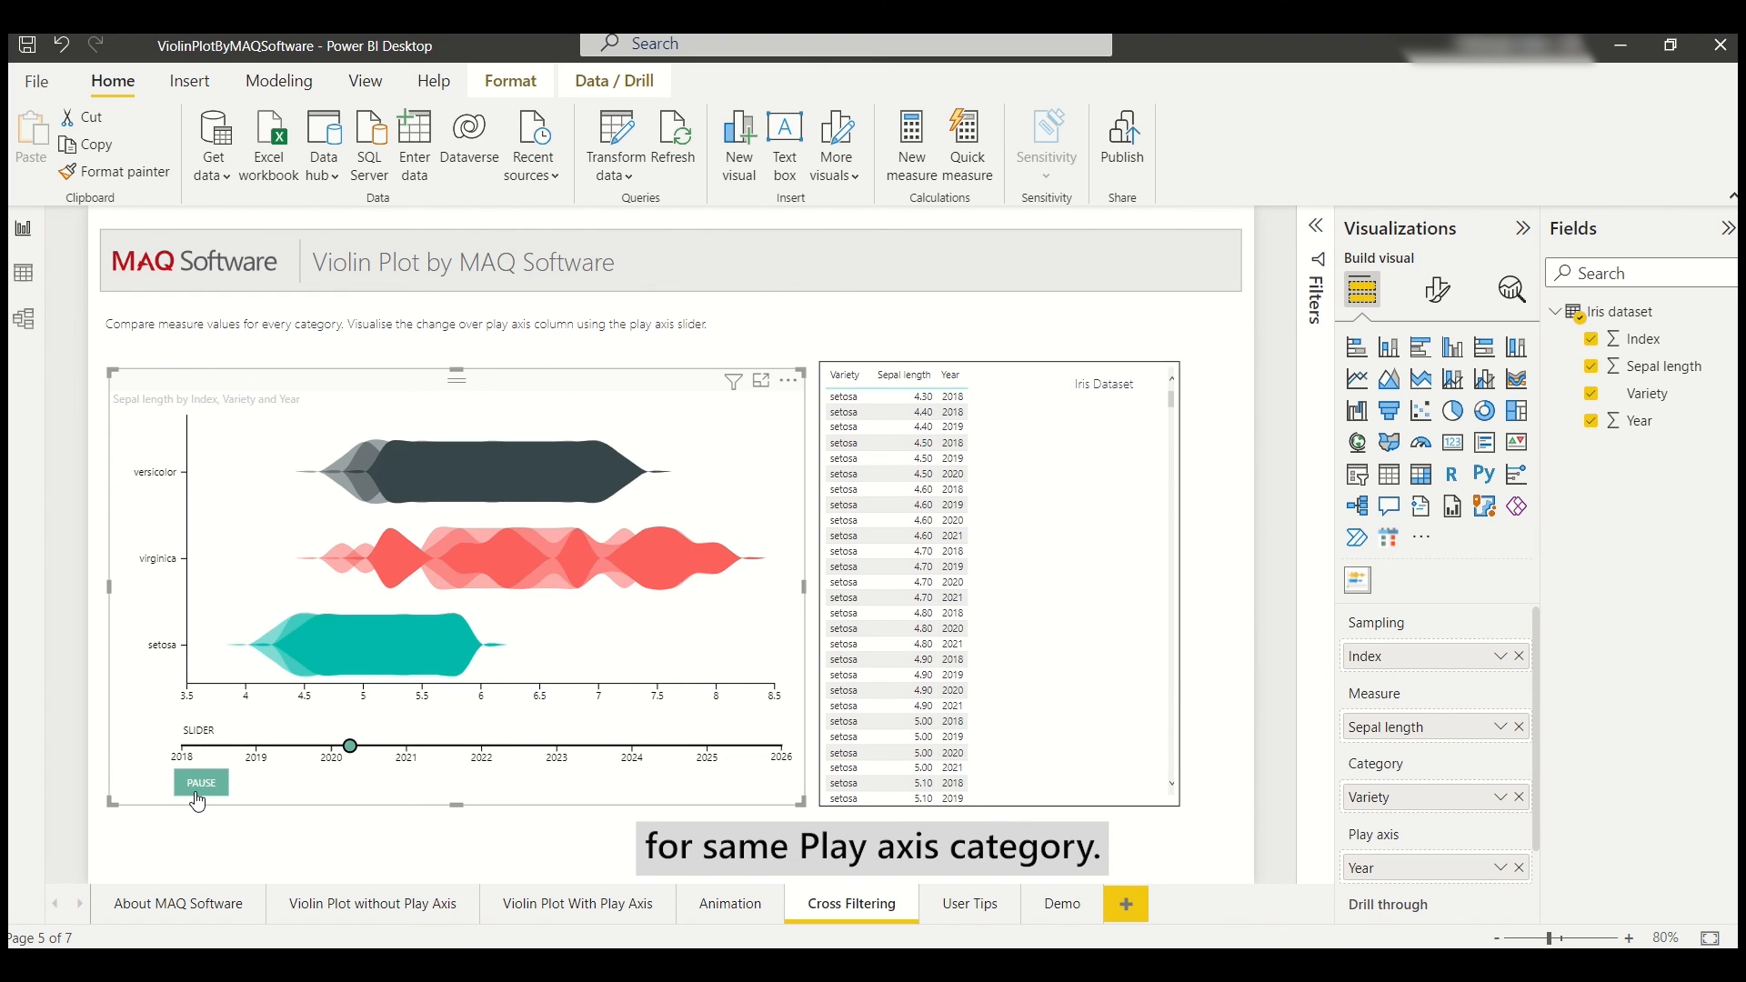